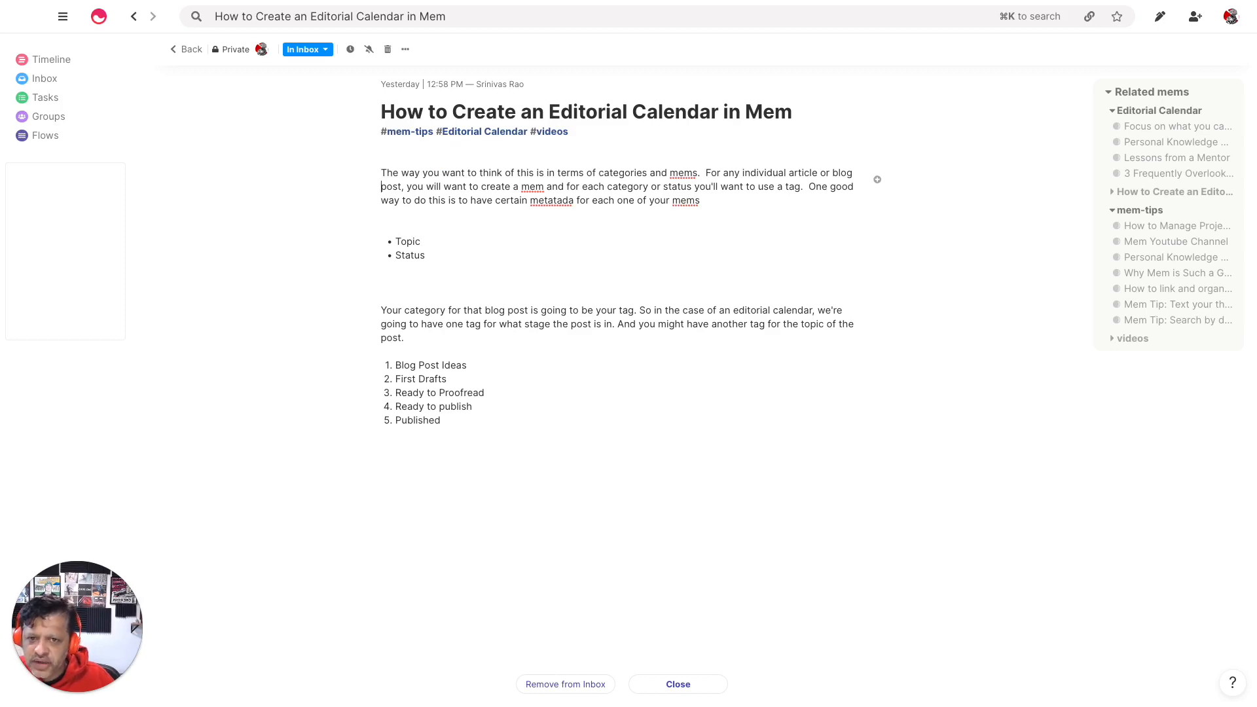
Tag the Topic bullet with #knowledge mangement, correcting mistyped tag letters
click(383, 158)
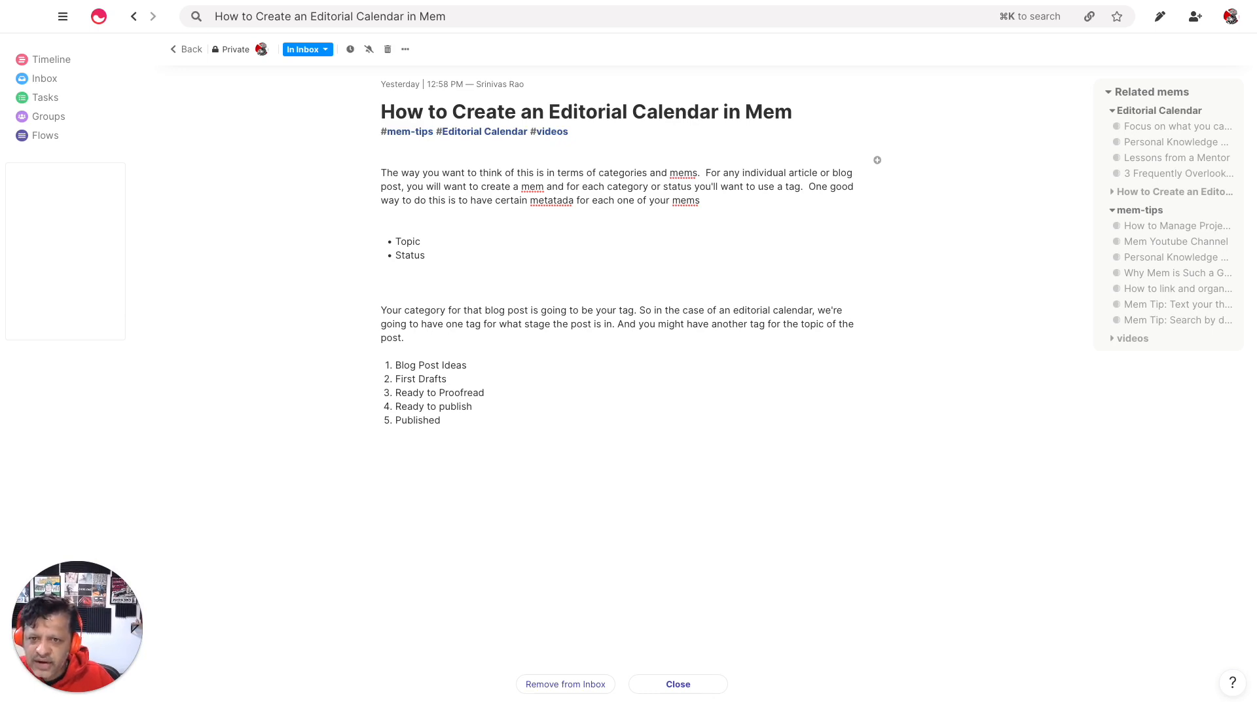
click(383, 158)
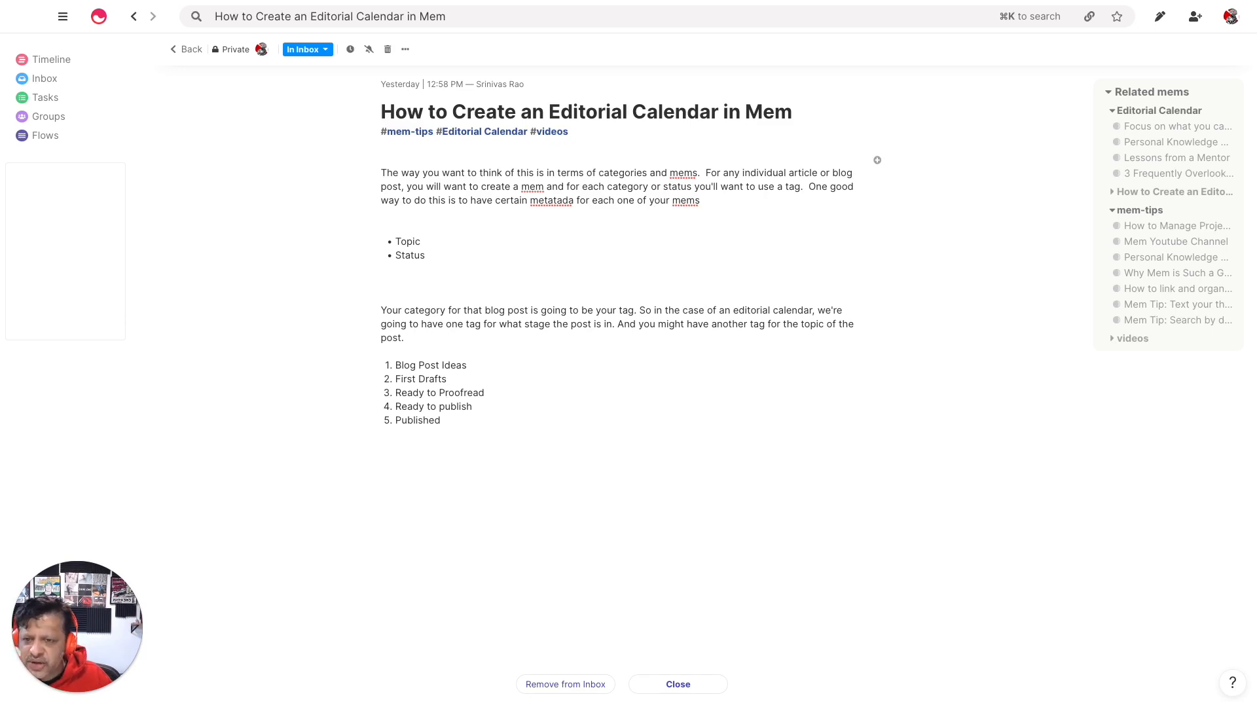
click(383, 173)
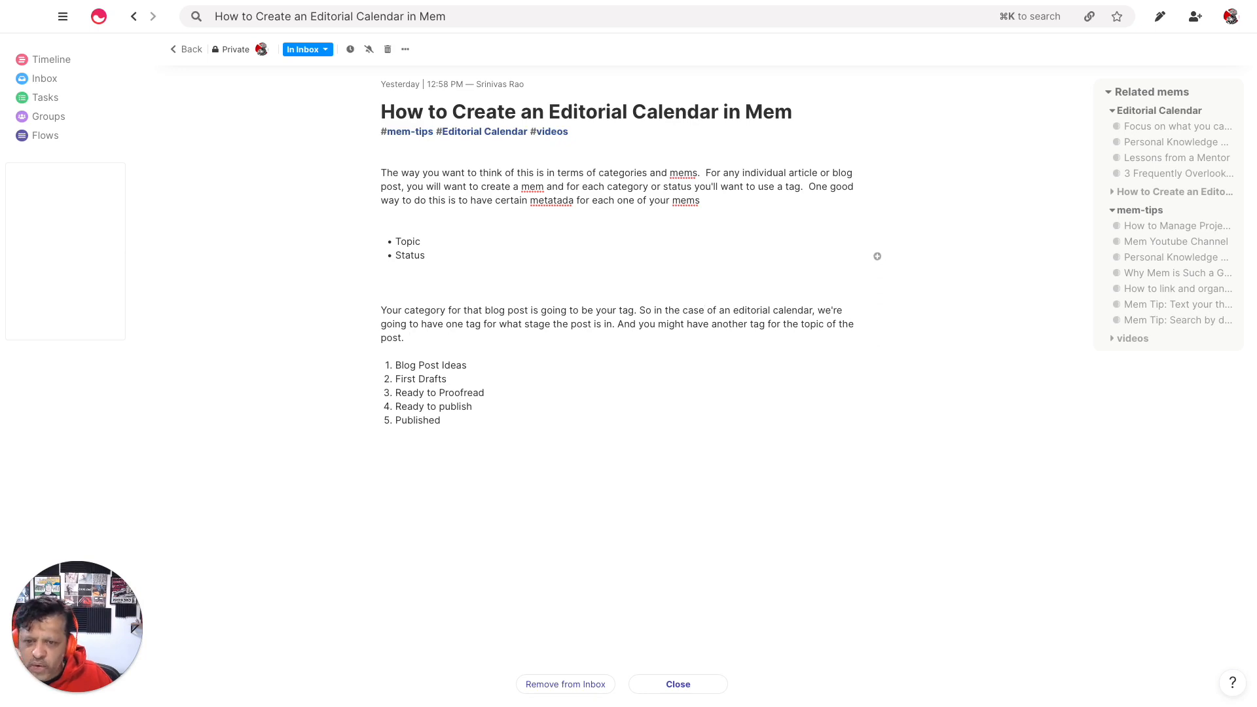
click(419, 242)
text(:)
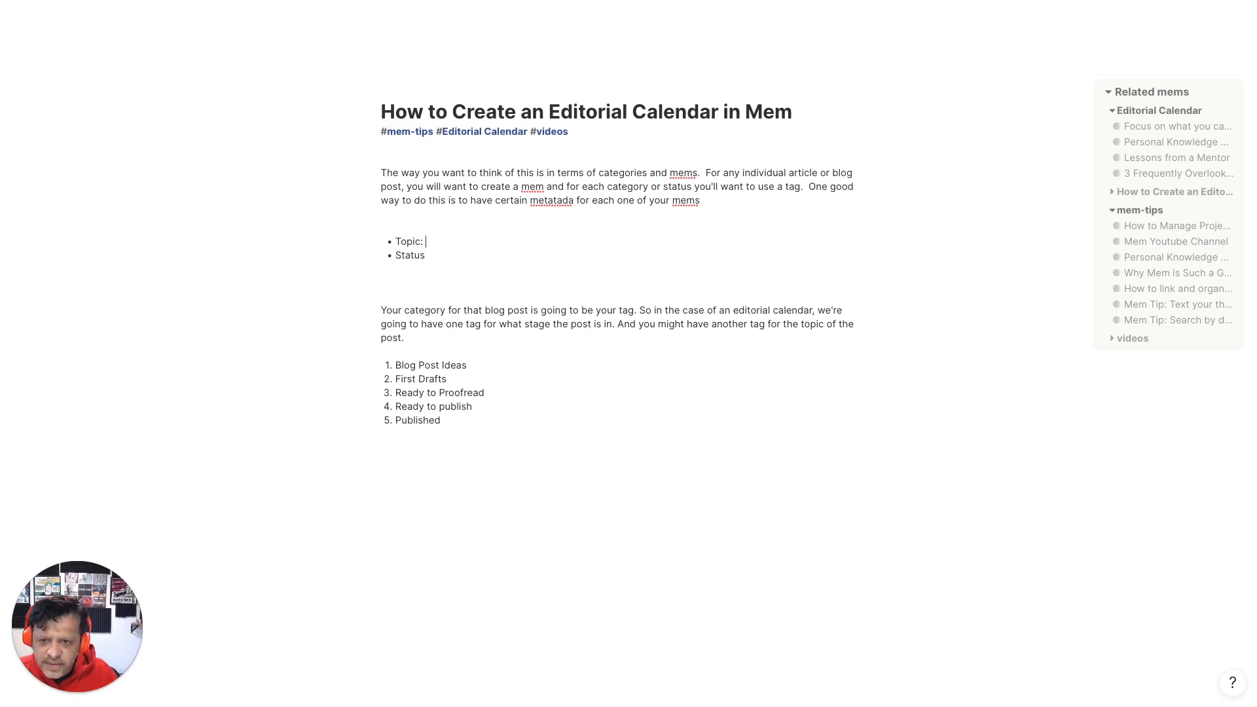
text(#e)
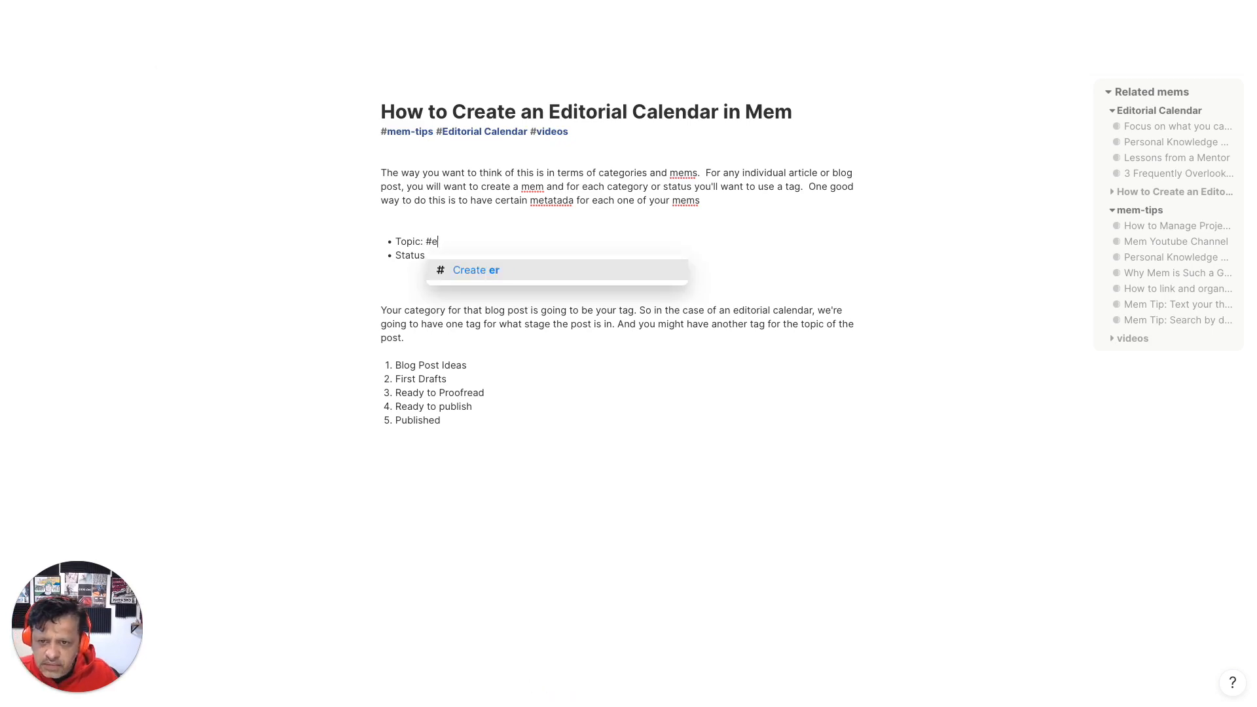
text(pers)
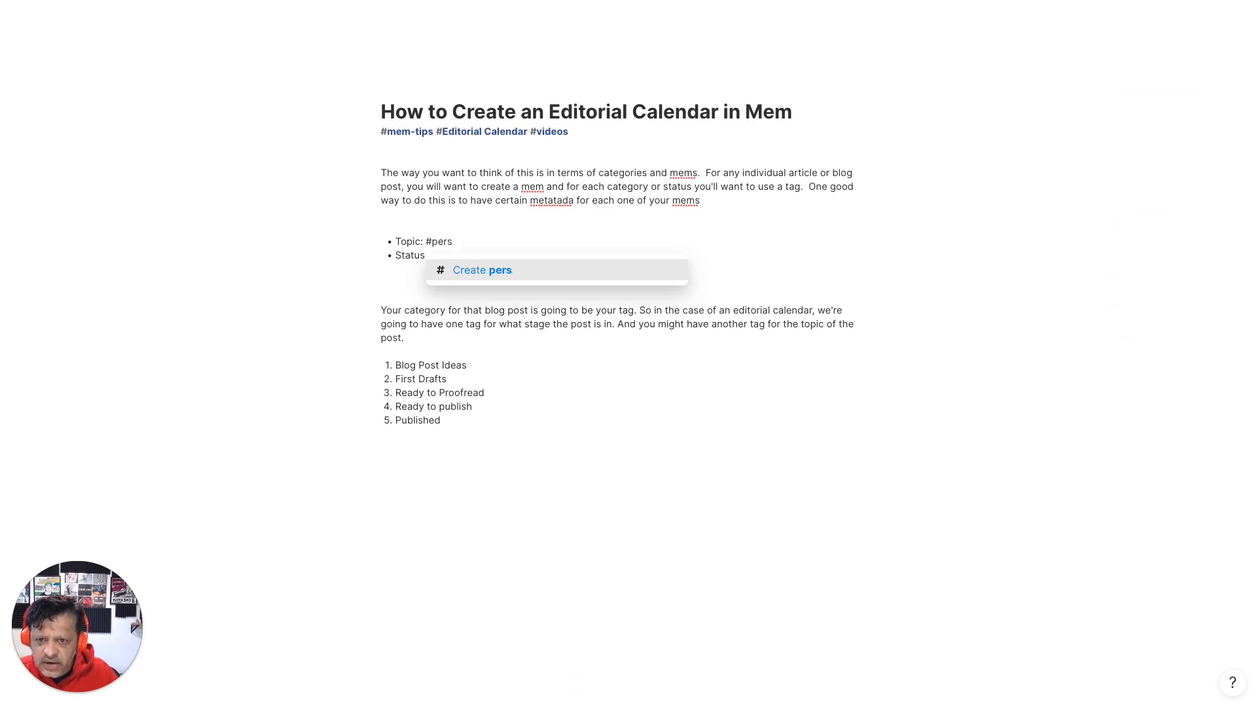
key(Backspace)
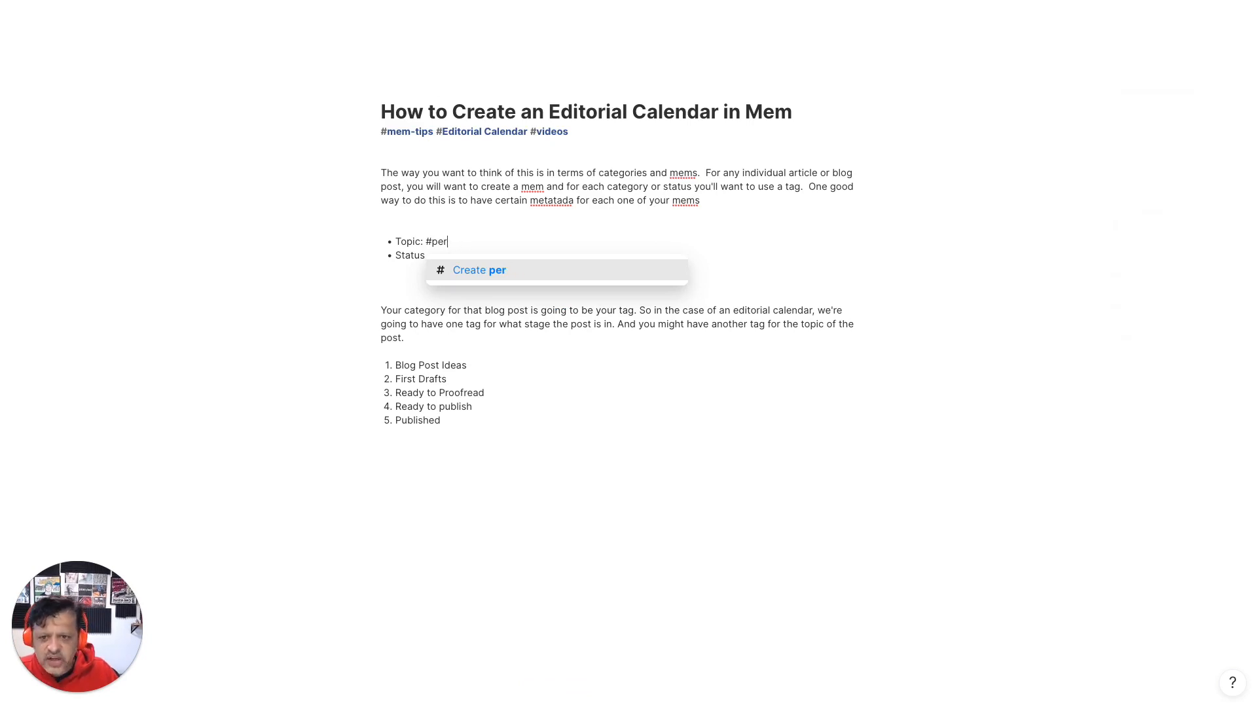
text(knowledge mangement)
click(420, 255)
text(: $)
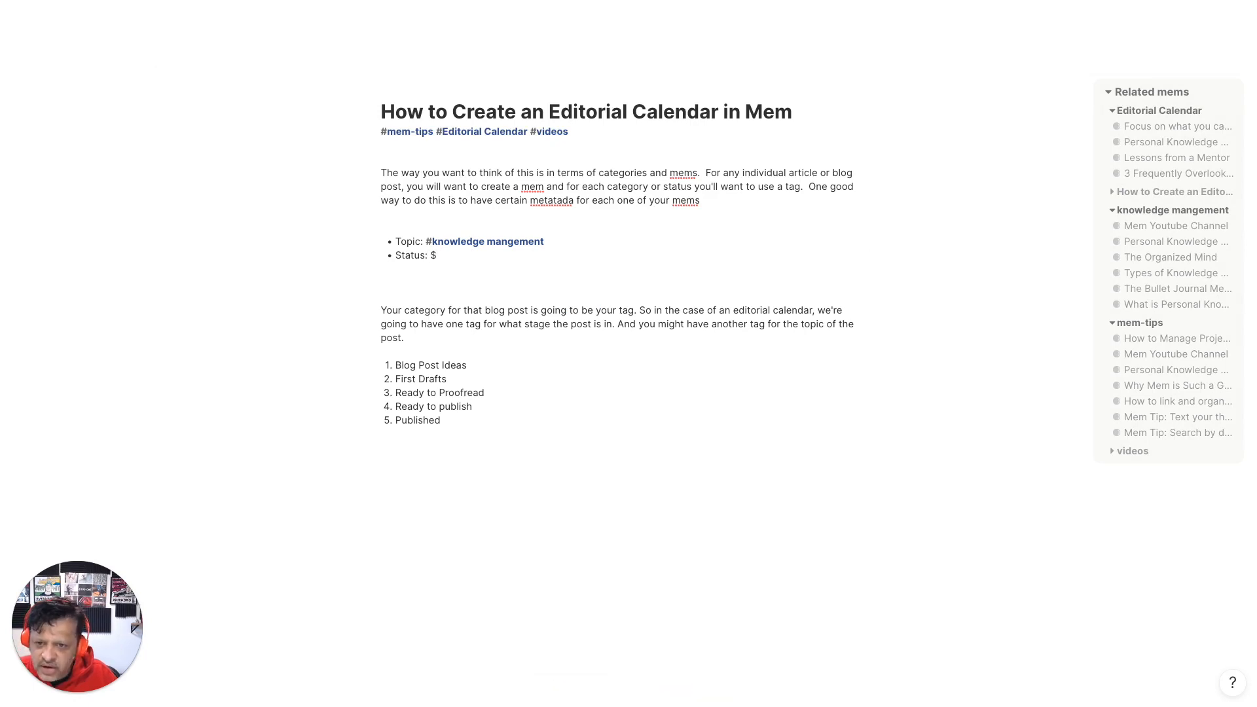
Remove the stray dollar sign and tag the Status bullet with #First Drafts
key(Backspace)
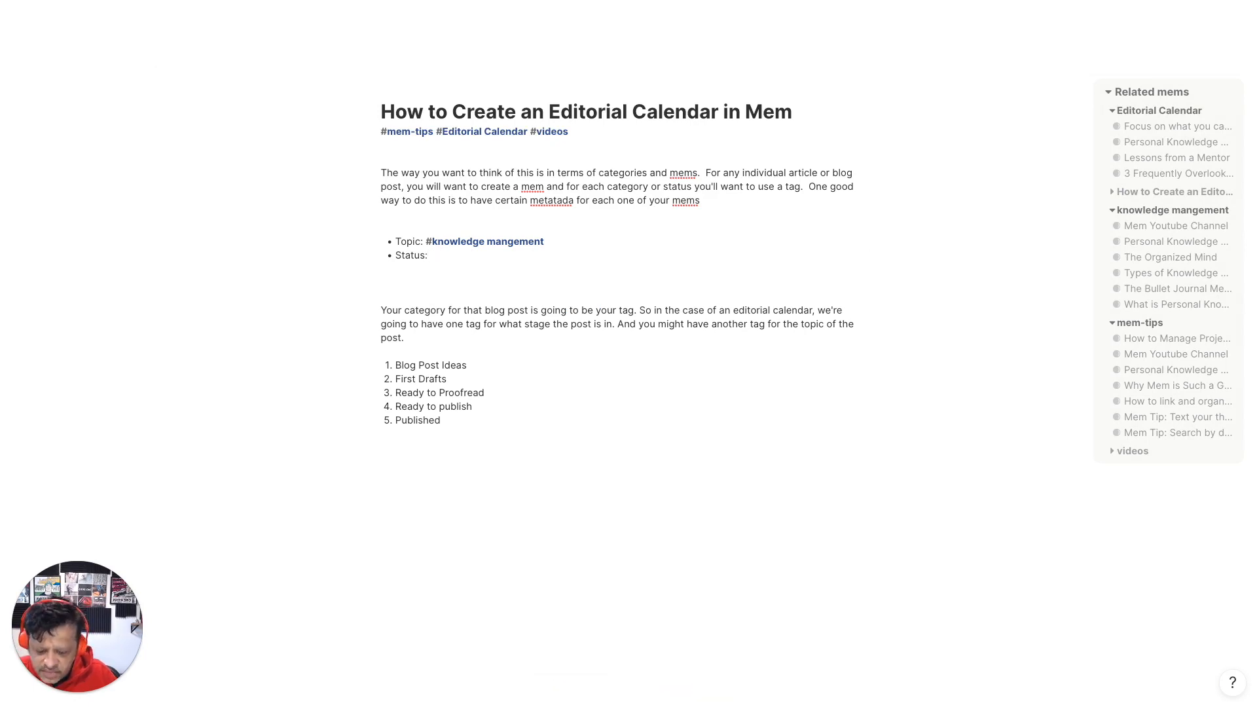
text(#firstd)
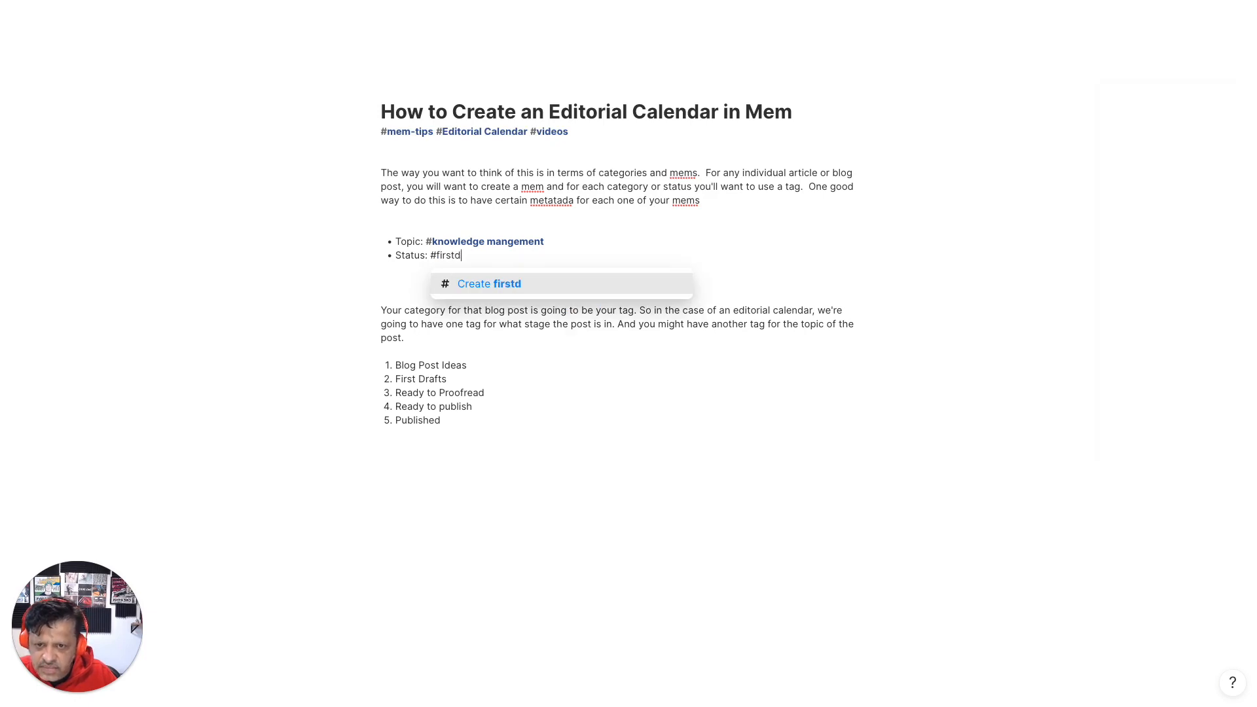
text(ra)
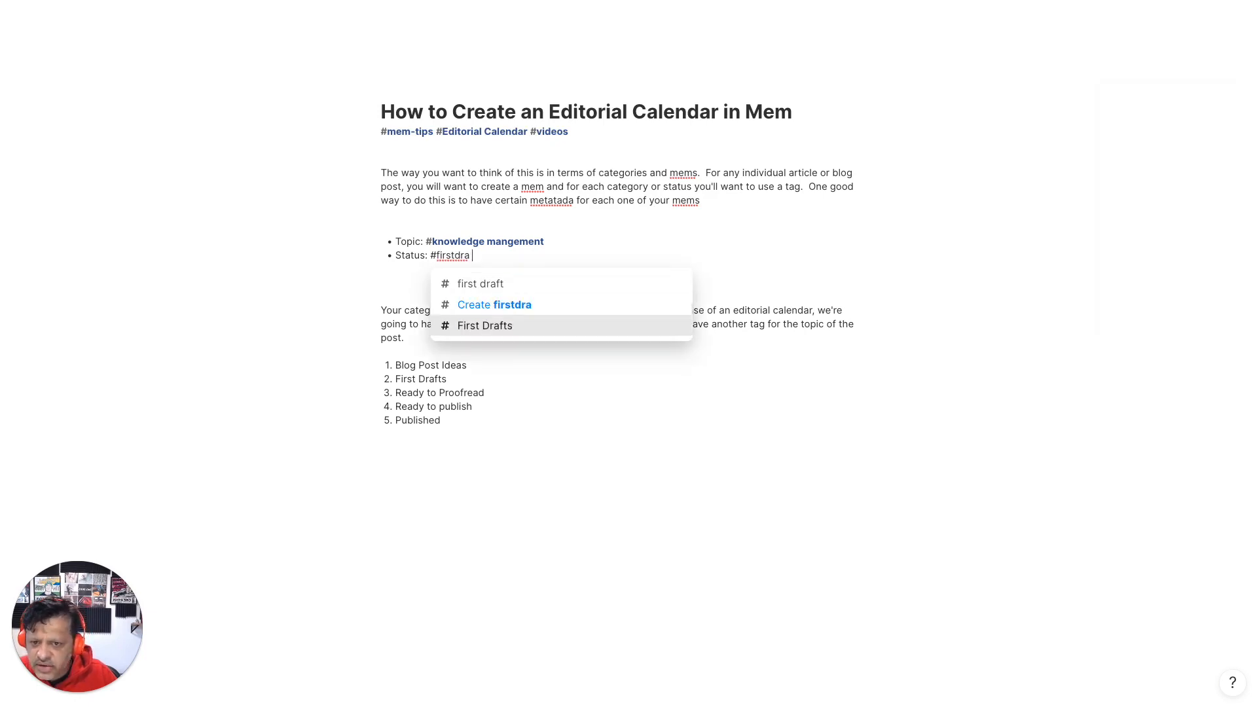
click(484, 325)
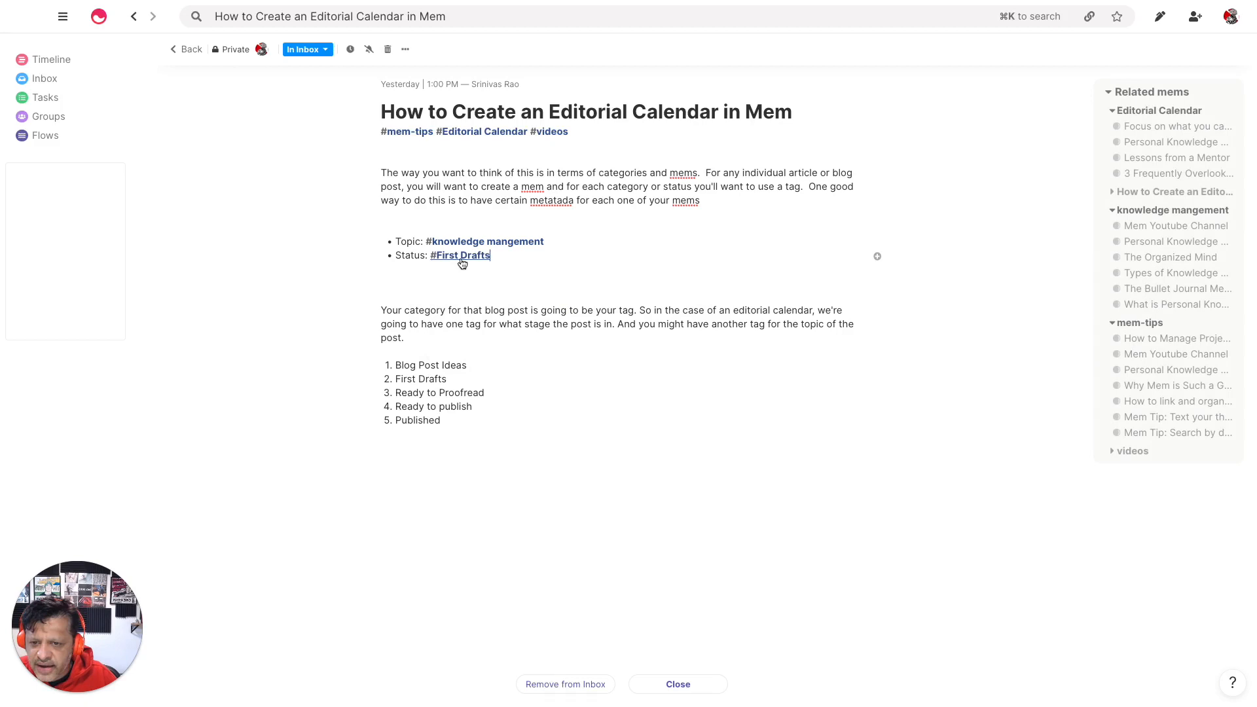
mouse_move(462, 340)
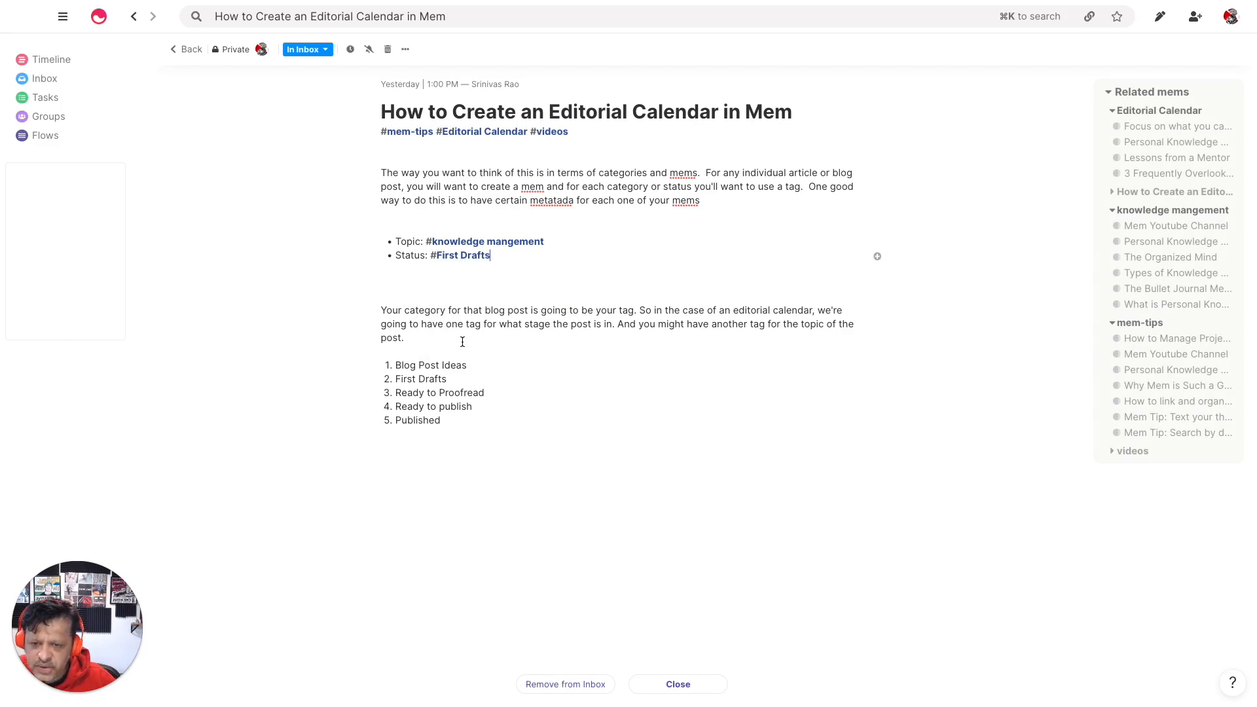
mouse_move(492, 343)
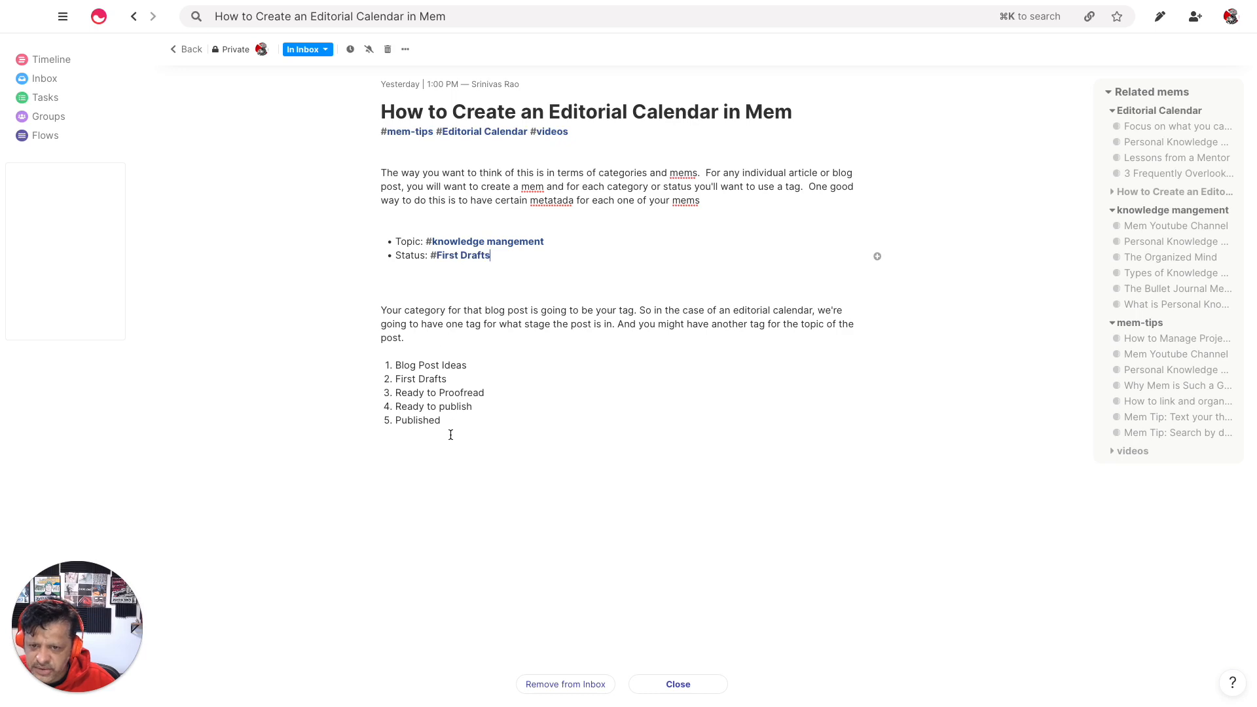
mouse_move(492, 258)
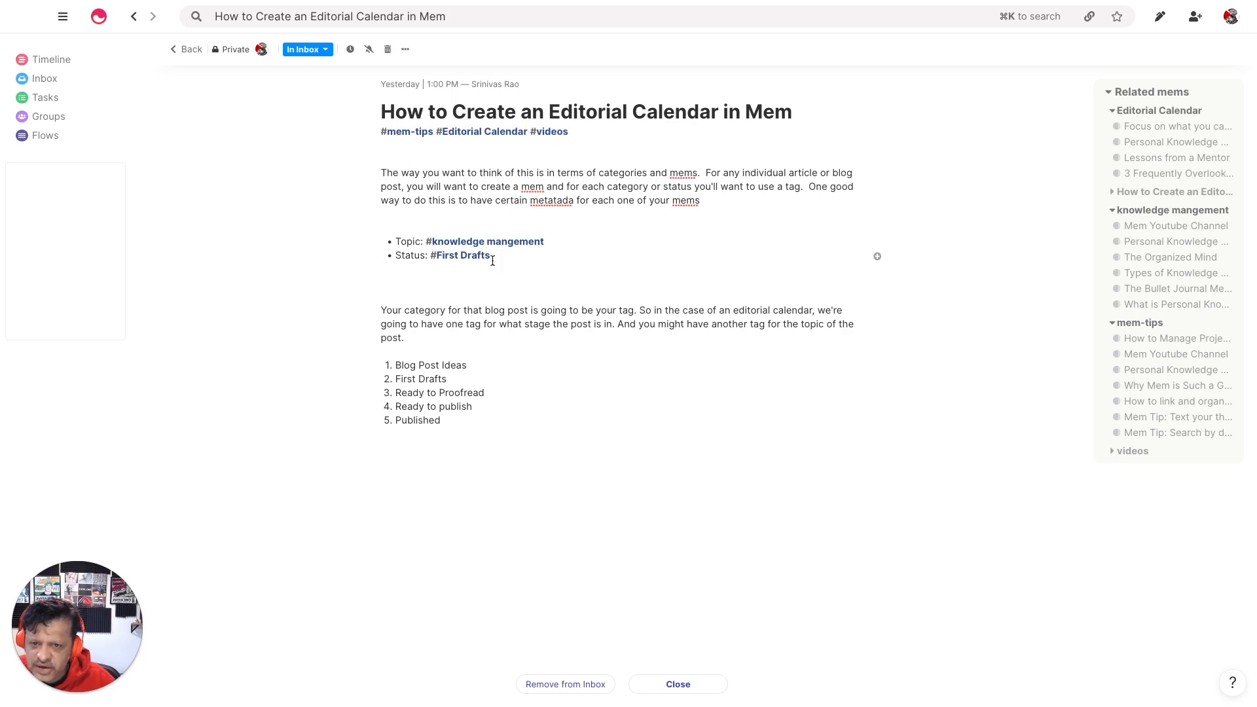
mouse_move(609, 192)
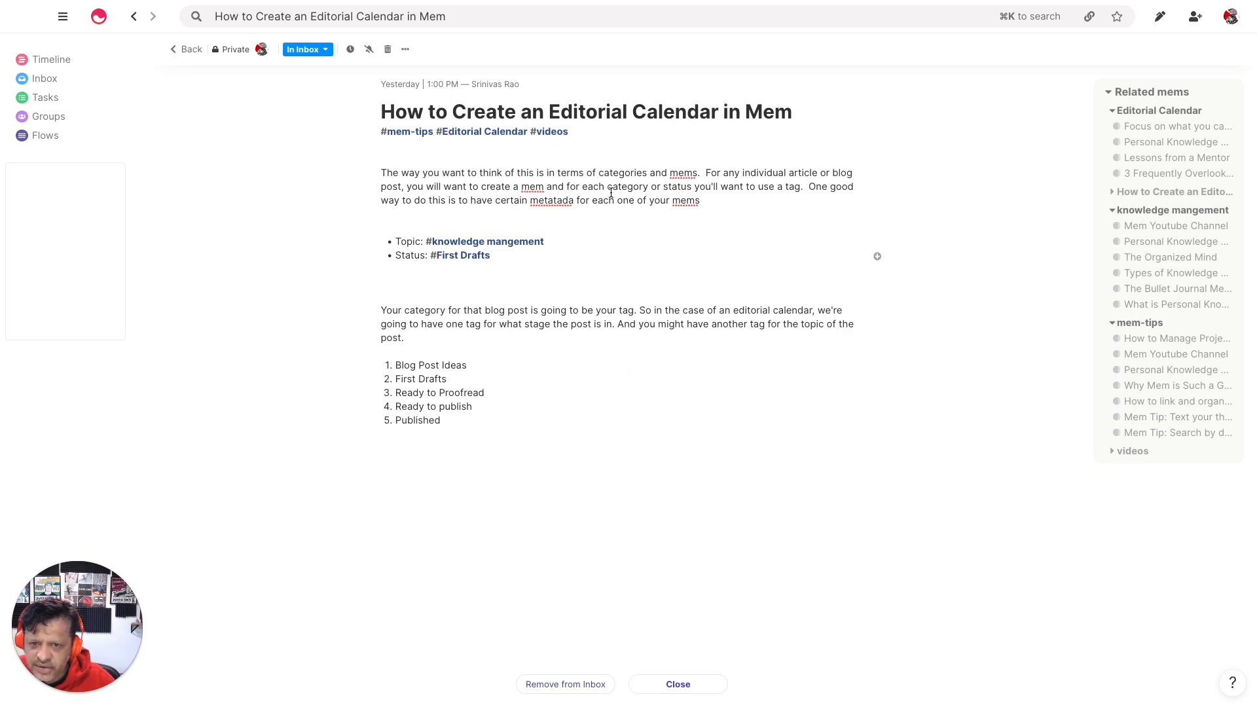
mouse_move(499, 337)
text(Categor)
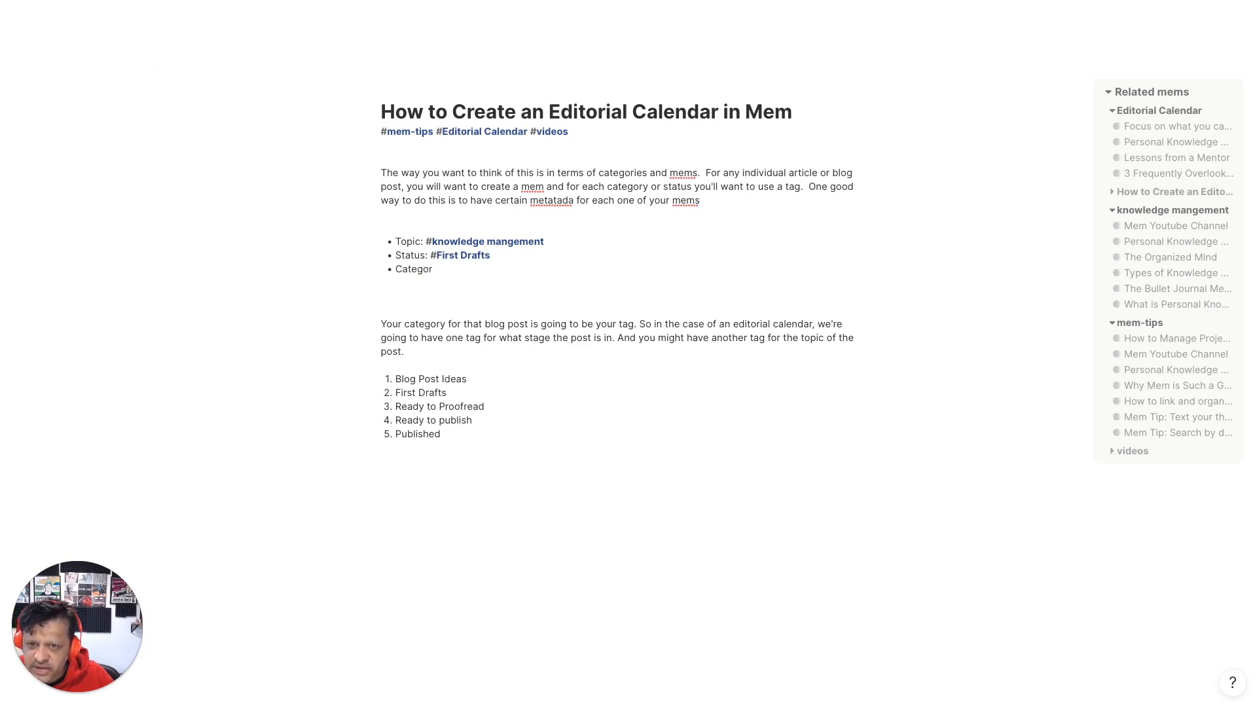
Complete the 'Category:' label and delete the unfinished #editor tag
text(y: #editor)
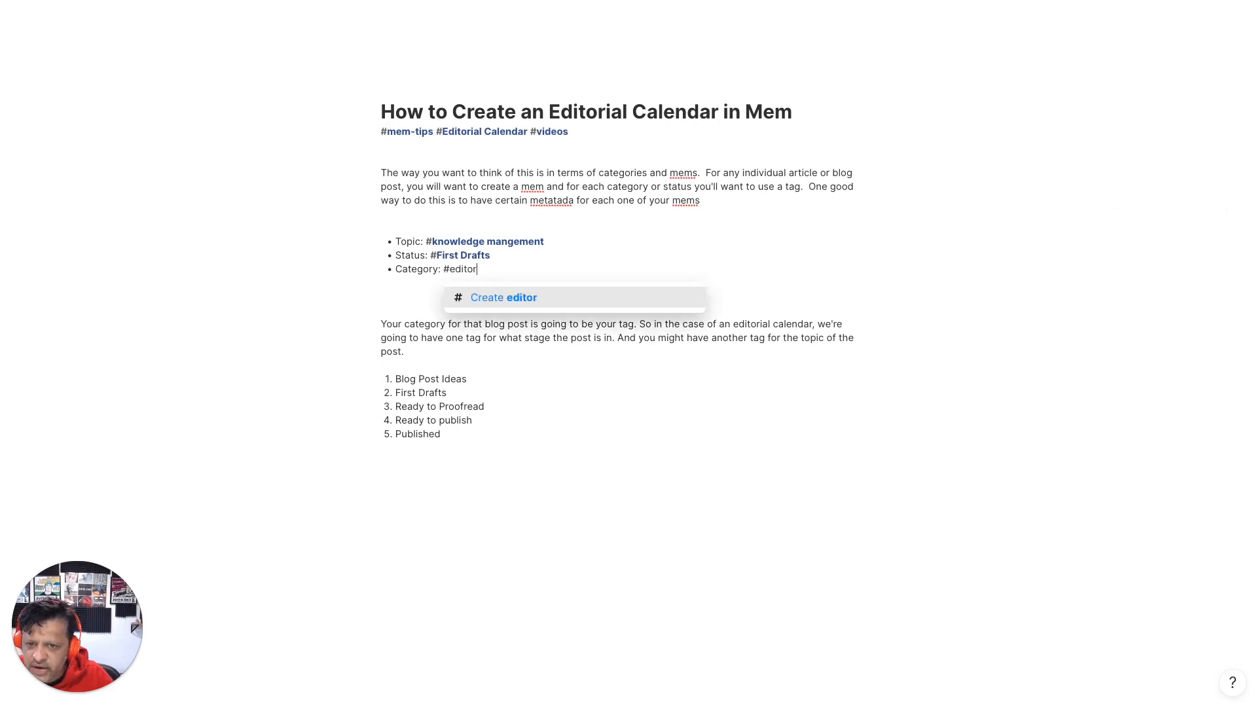
key(backspace)
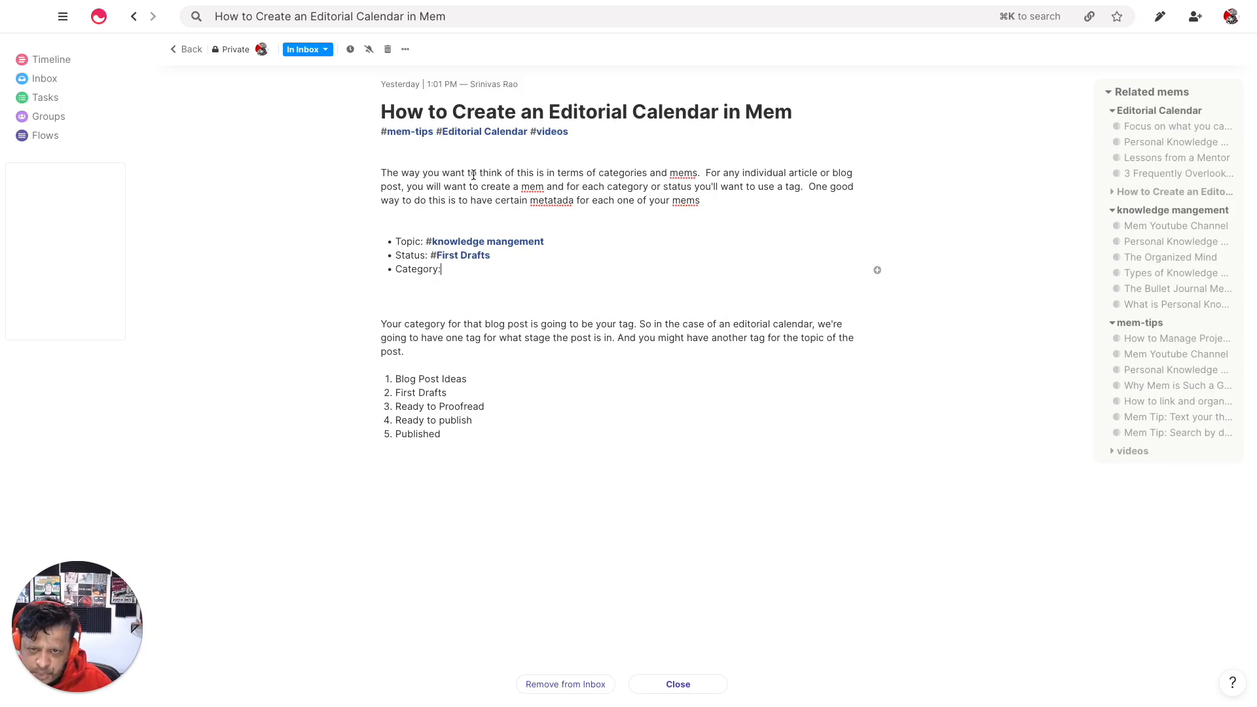
mouse_move(482, 132)
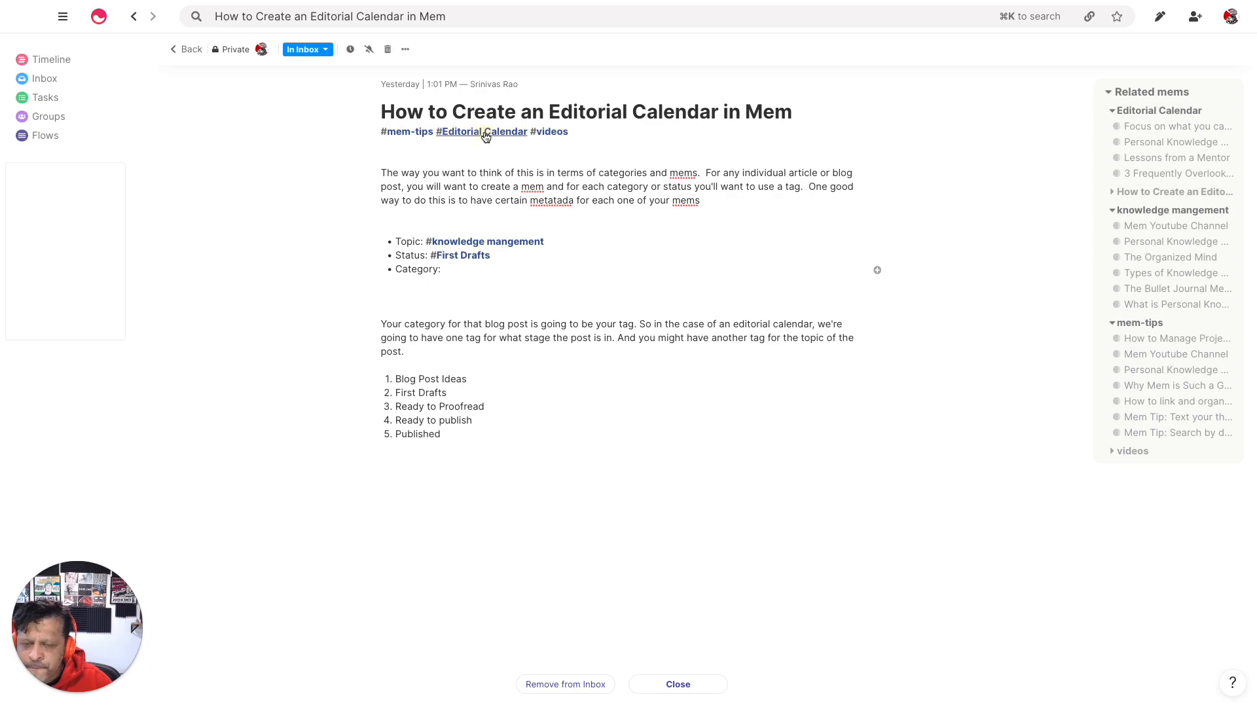
List the #Editorialcalendar mems and open 'How to Create an Editorial Calendar in Mem'
click(482, 131)
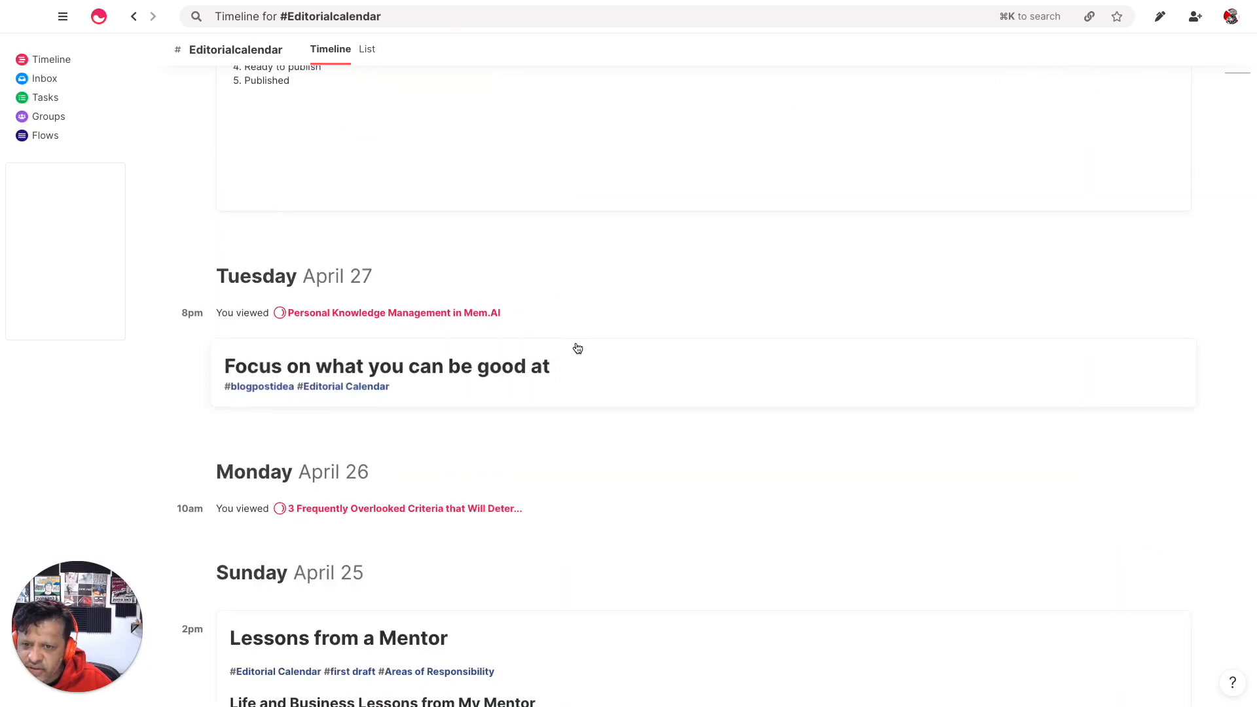
scroll(up, 3)
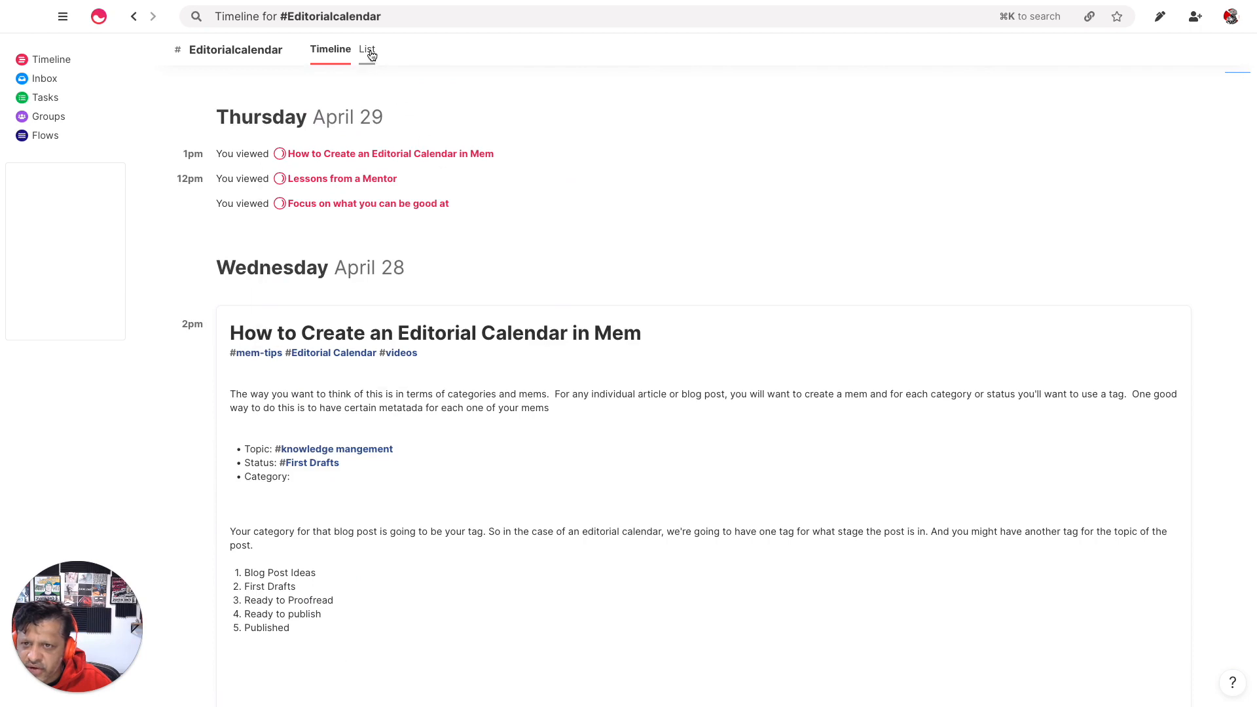
click(366, 49)
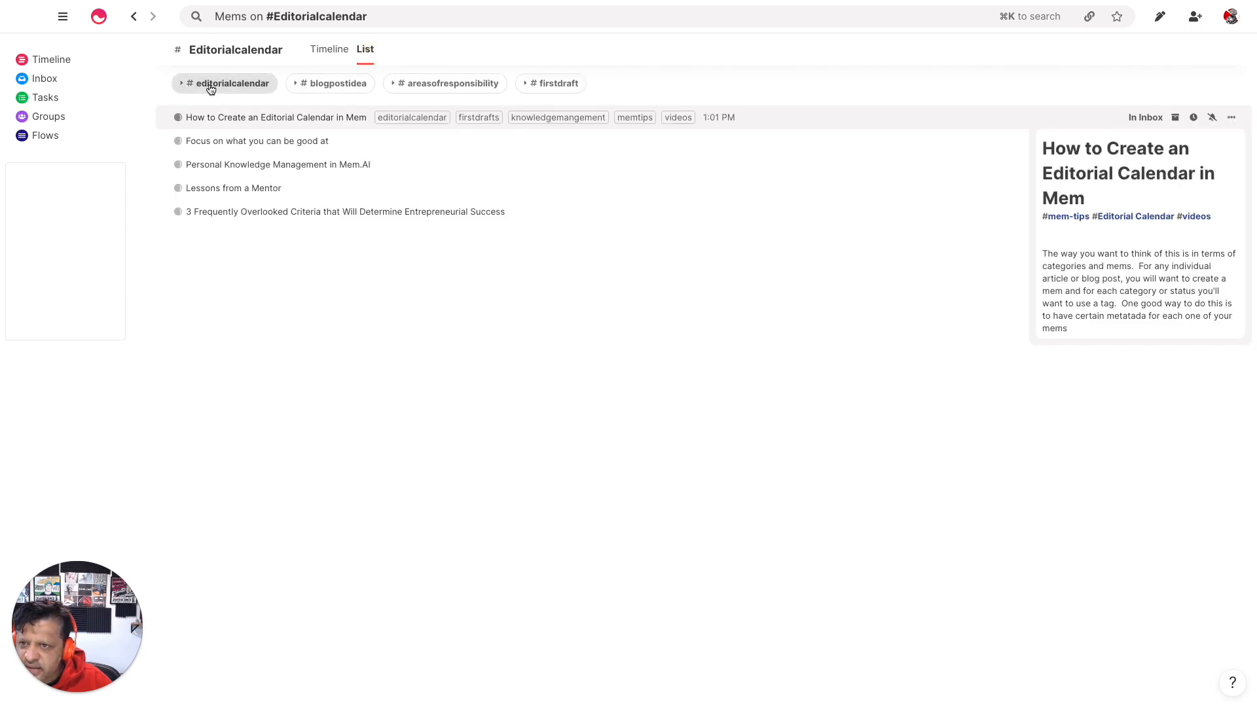
click(257, 142)
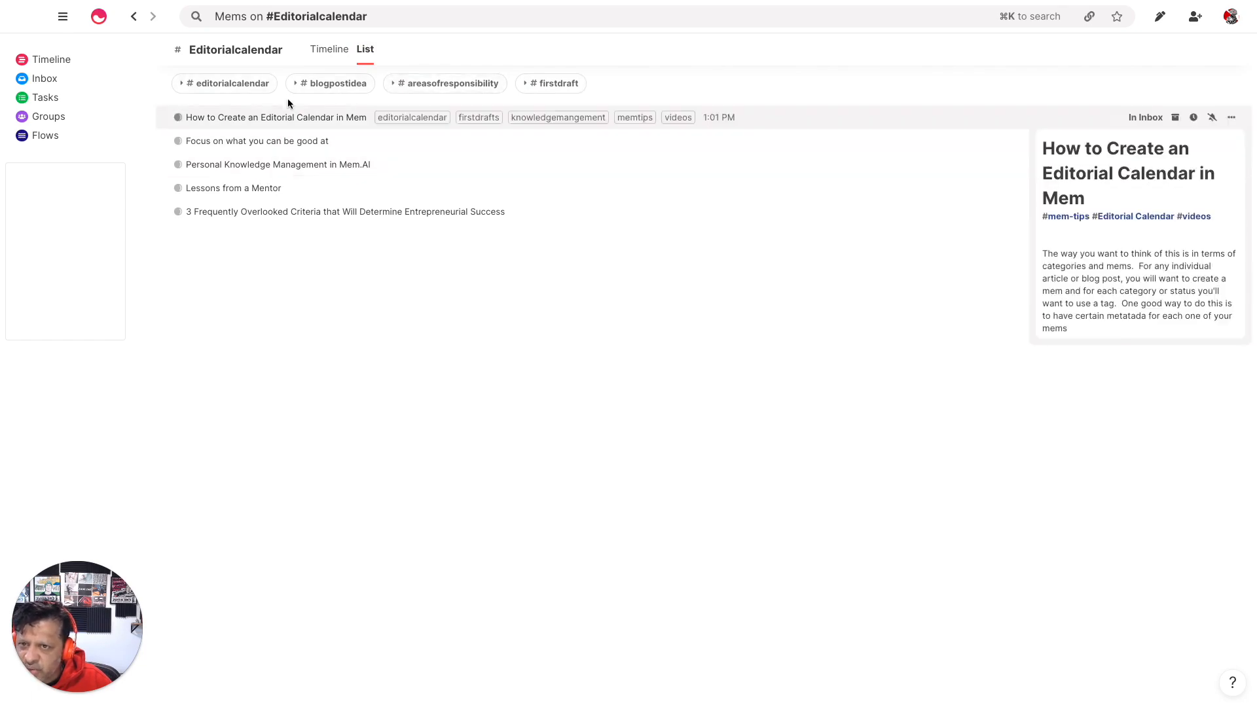
mouse_move(340, 130)
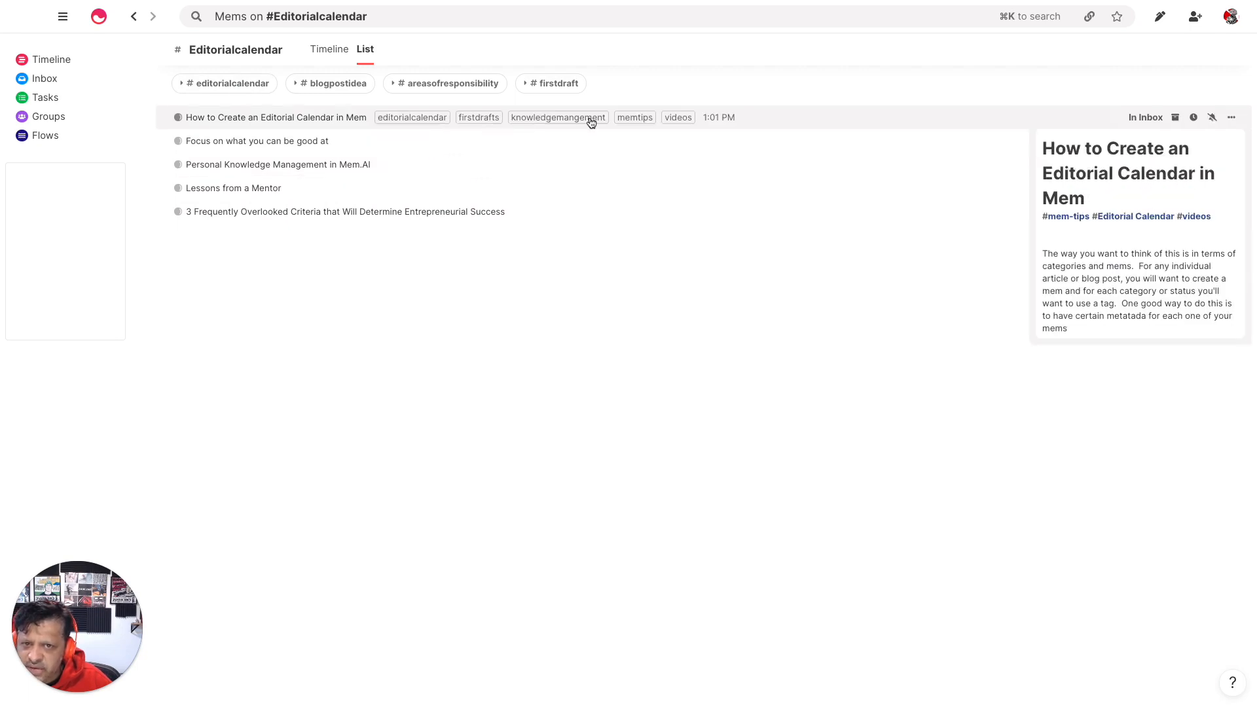
click(275, 118)
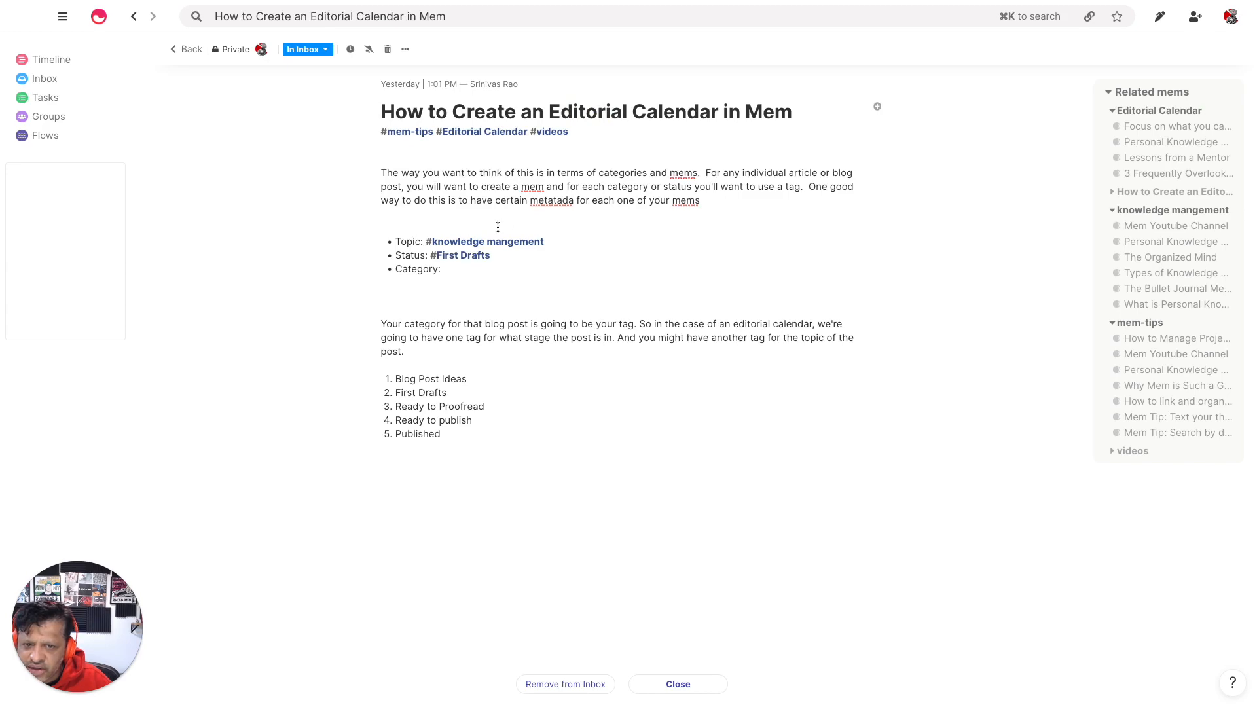
click(485, 241)
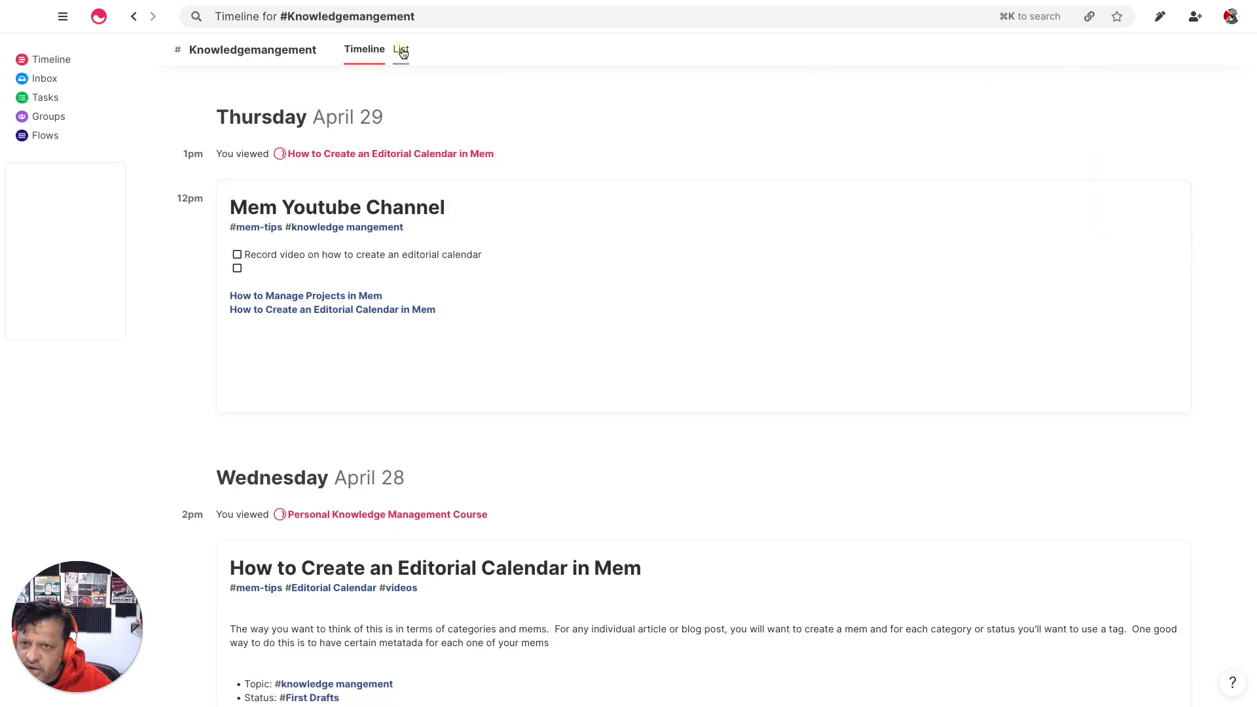
click(399, 49)
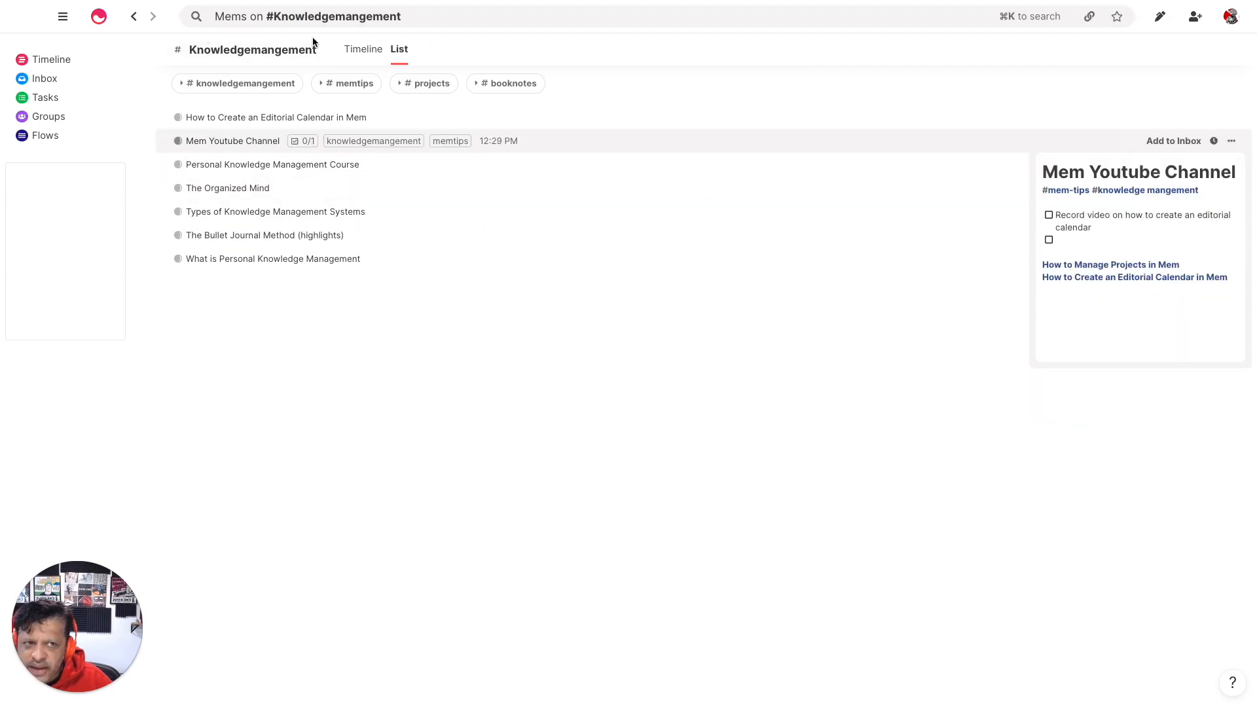
click(362, 49)
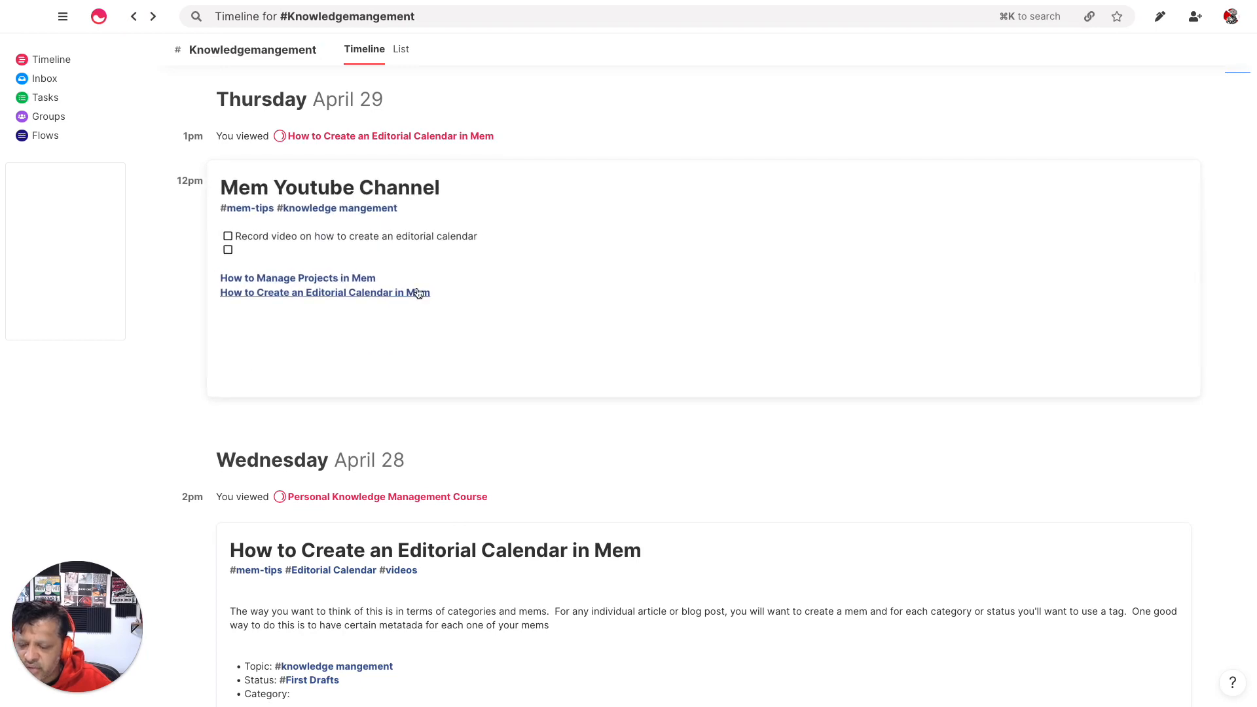
scroll(down, 3)
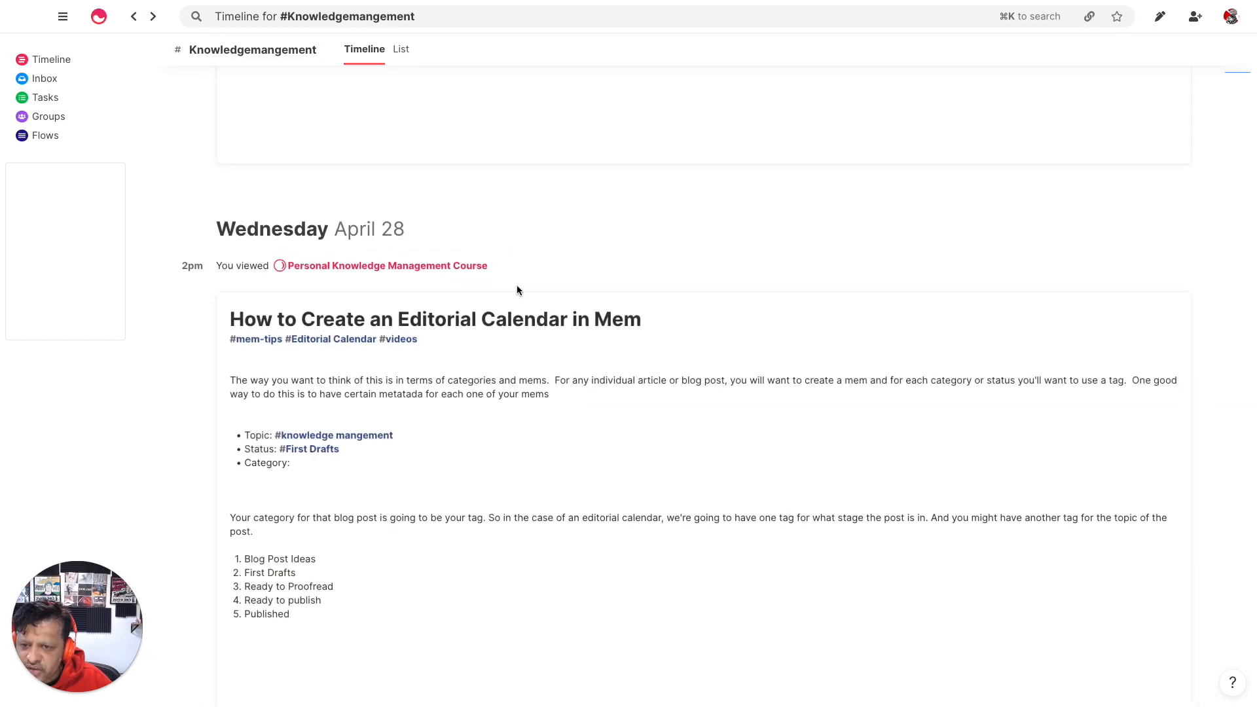
click(435, 318)
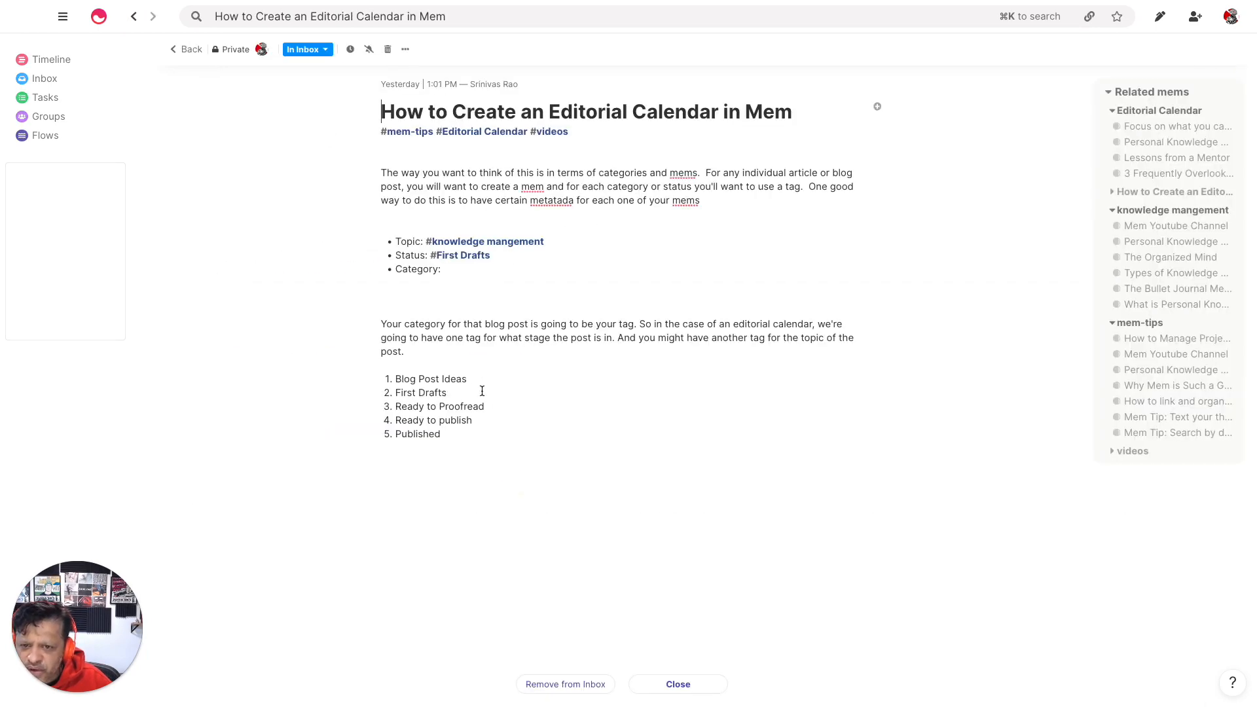
click(442, 268)
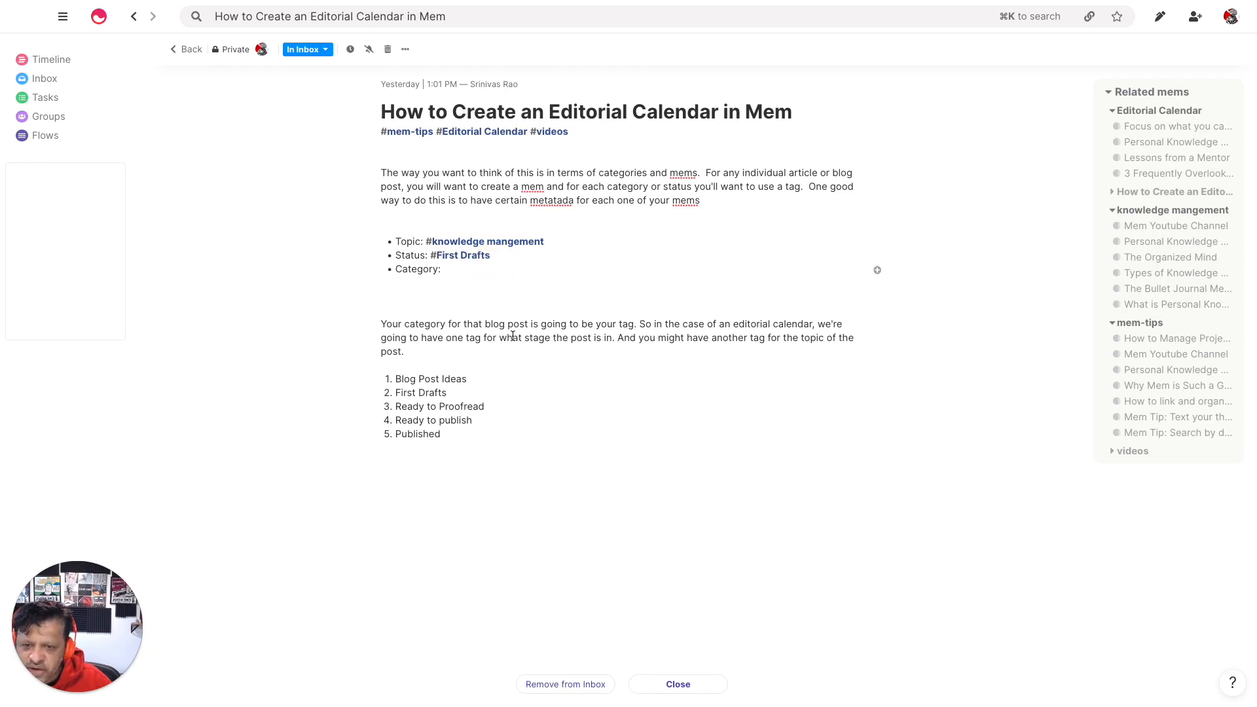
mouse_move(546, 332)
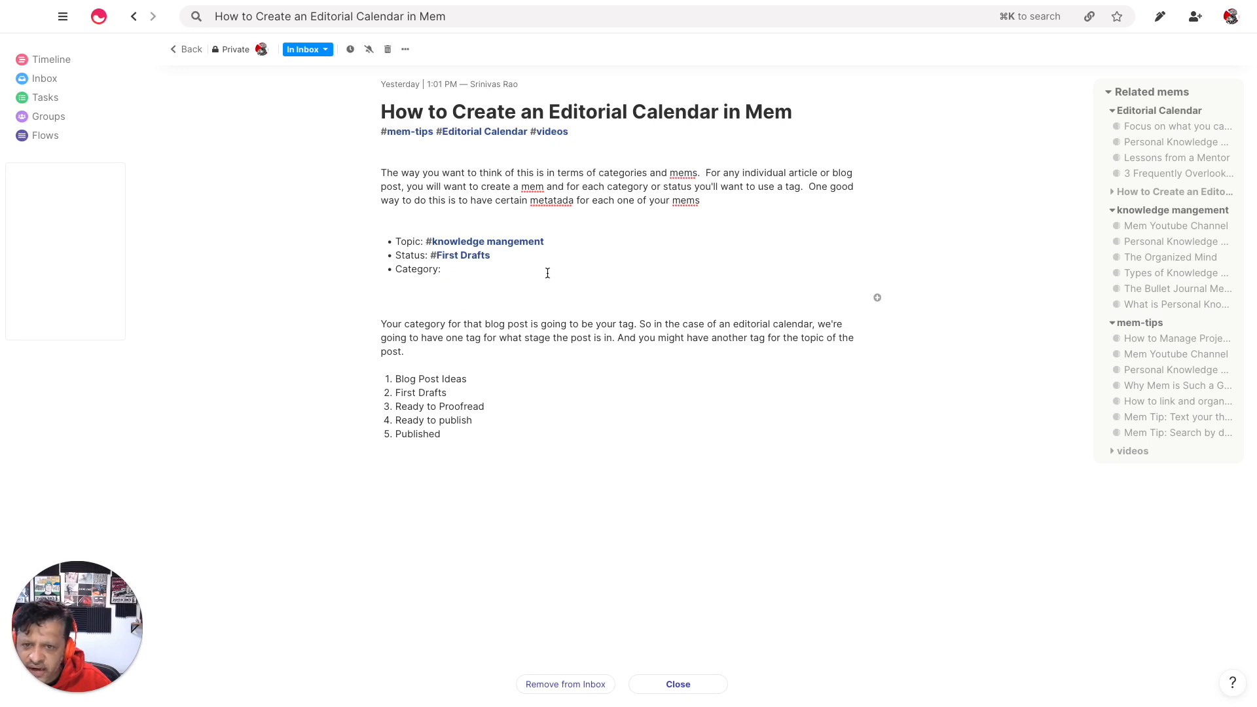
mouse_move(461, 254)
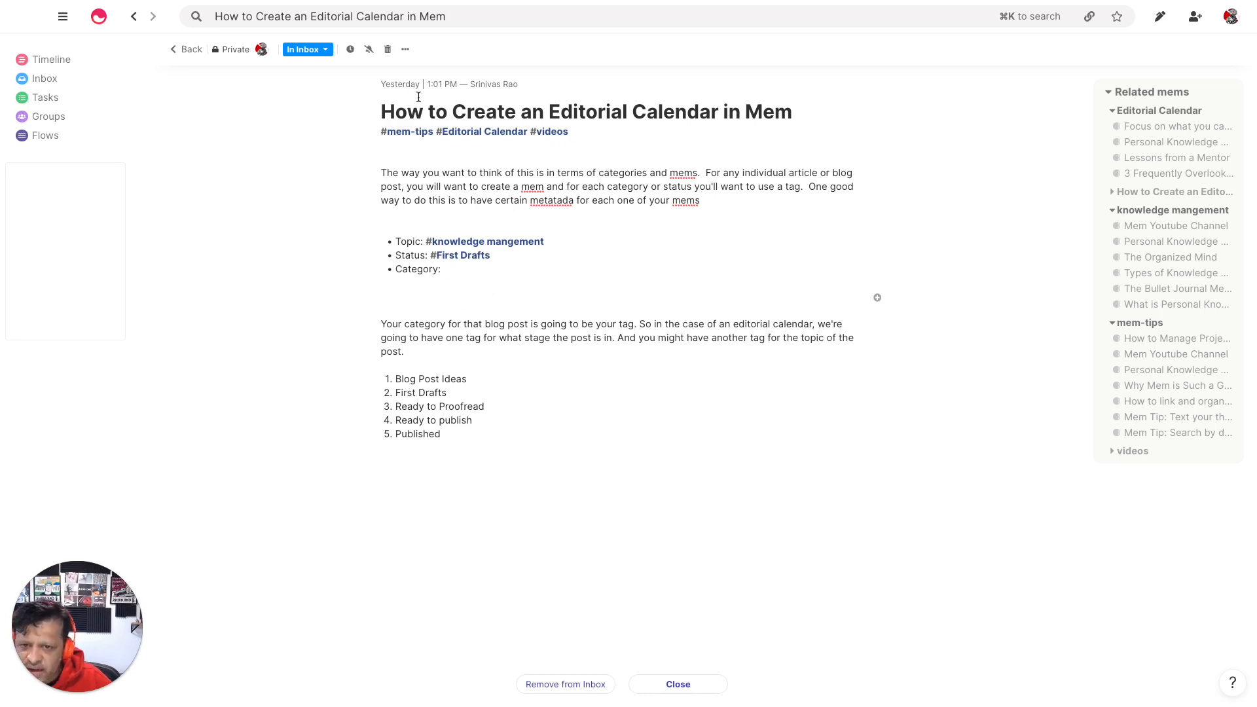
mouse_move(658, 215)
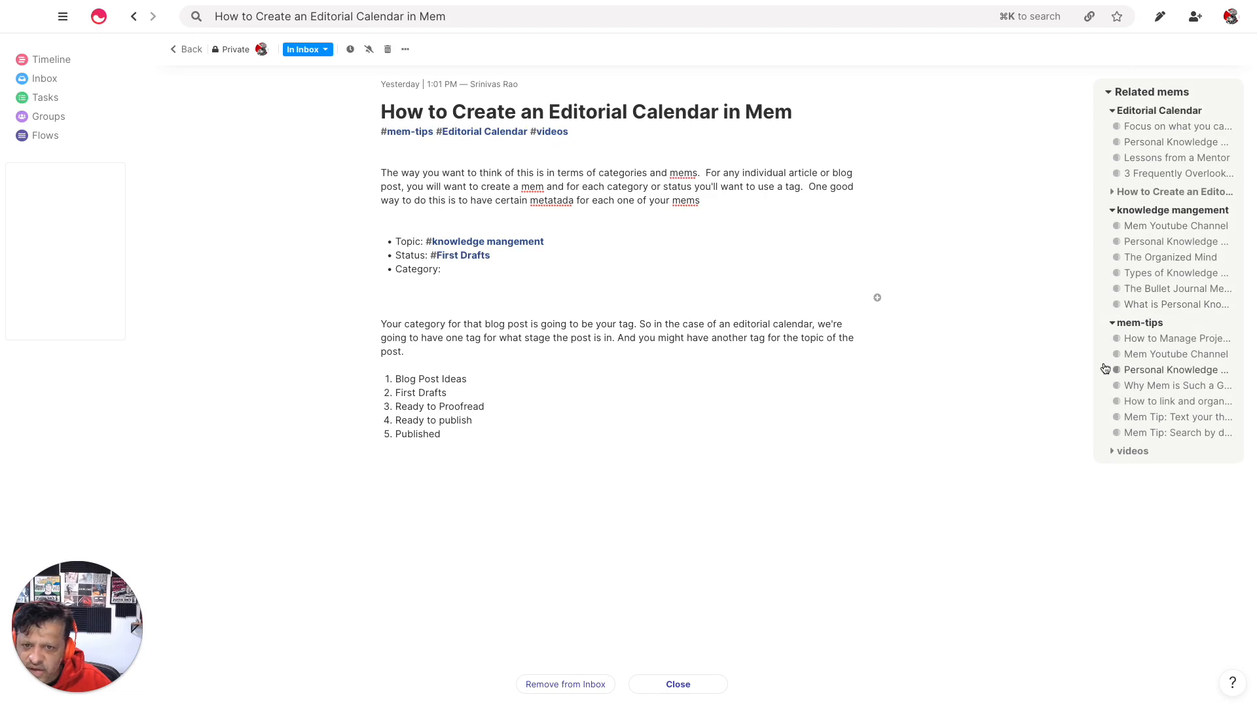
mouse_move(1160, 224)
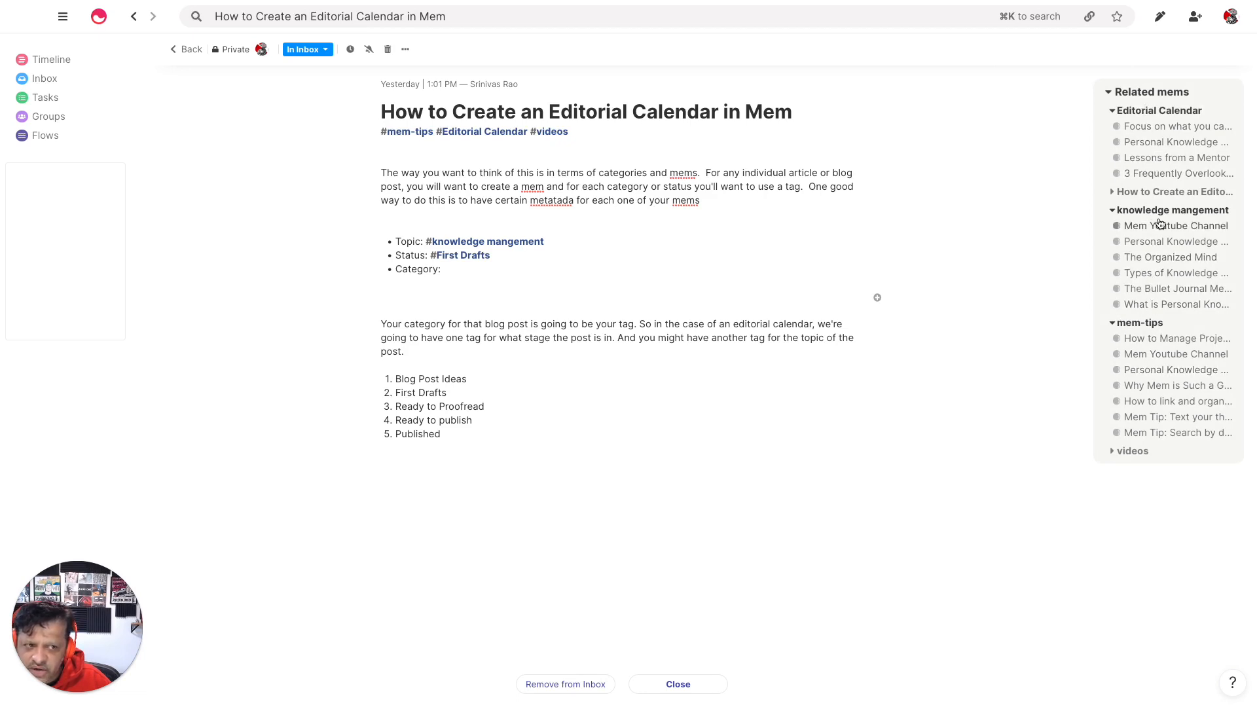
mouse_move(1161, 114)
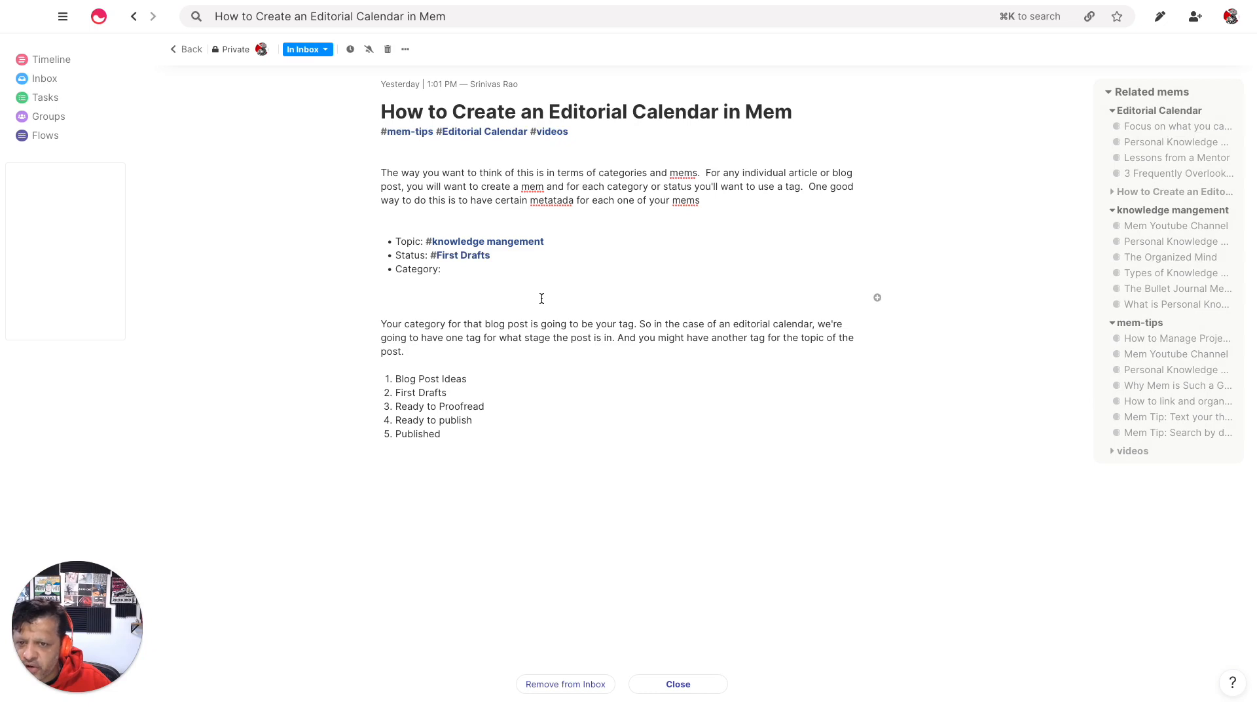
mouse_move(1048, 340)
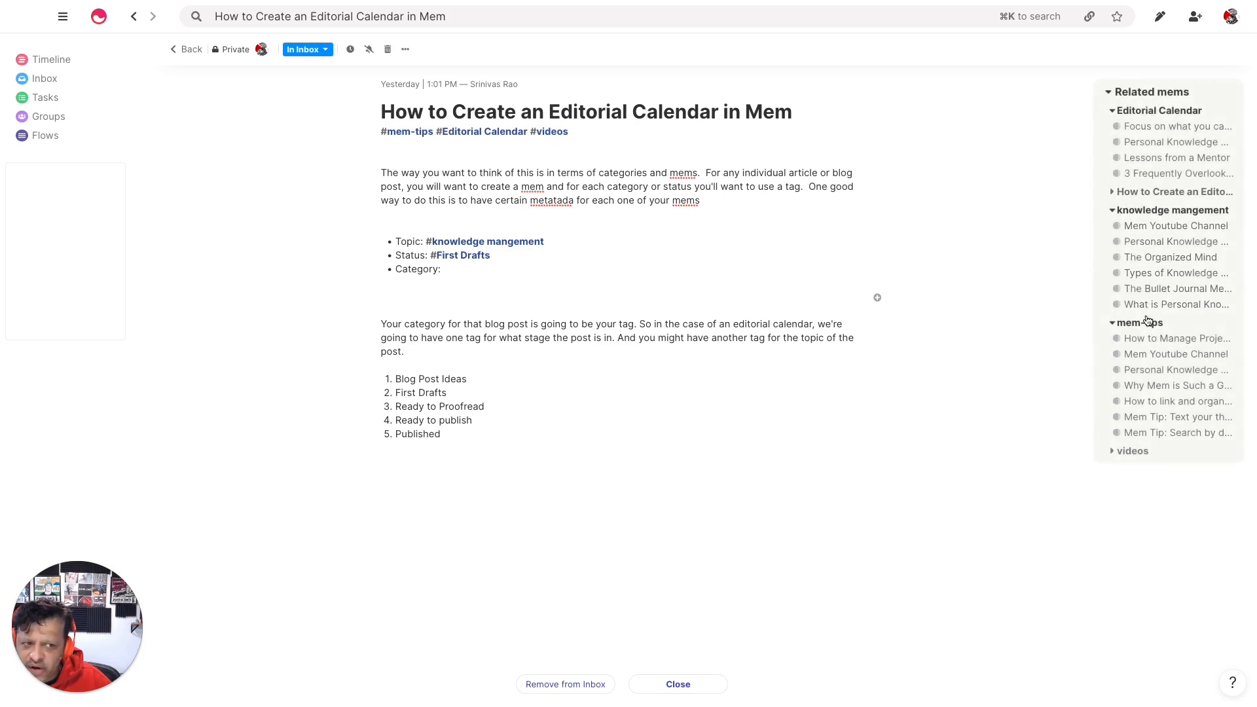
mouse_move(1058, 243)
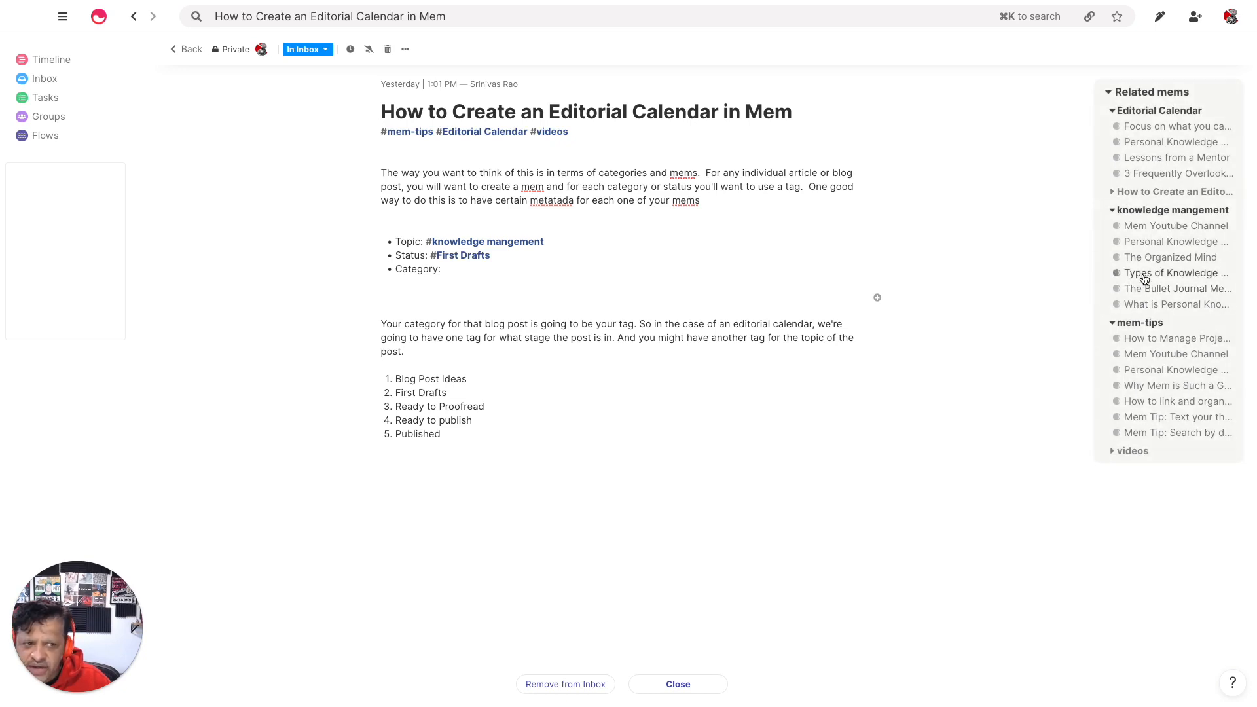
Open related mems in the side panel and scroll through 'Lessons from a Mentor'
click(1176, 272)
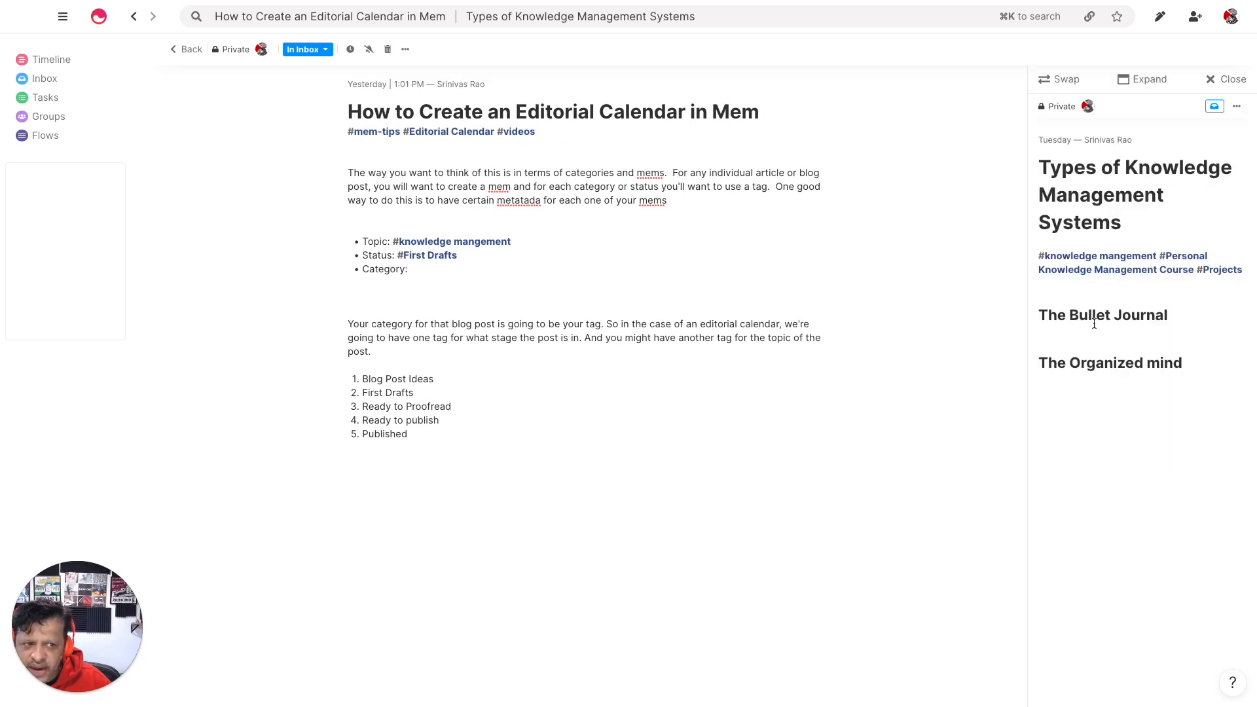
mouse_move(1097, 128)
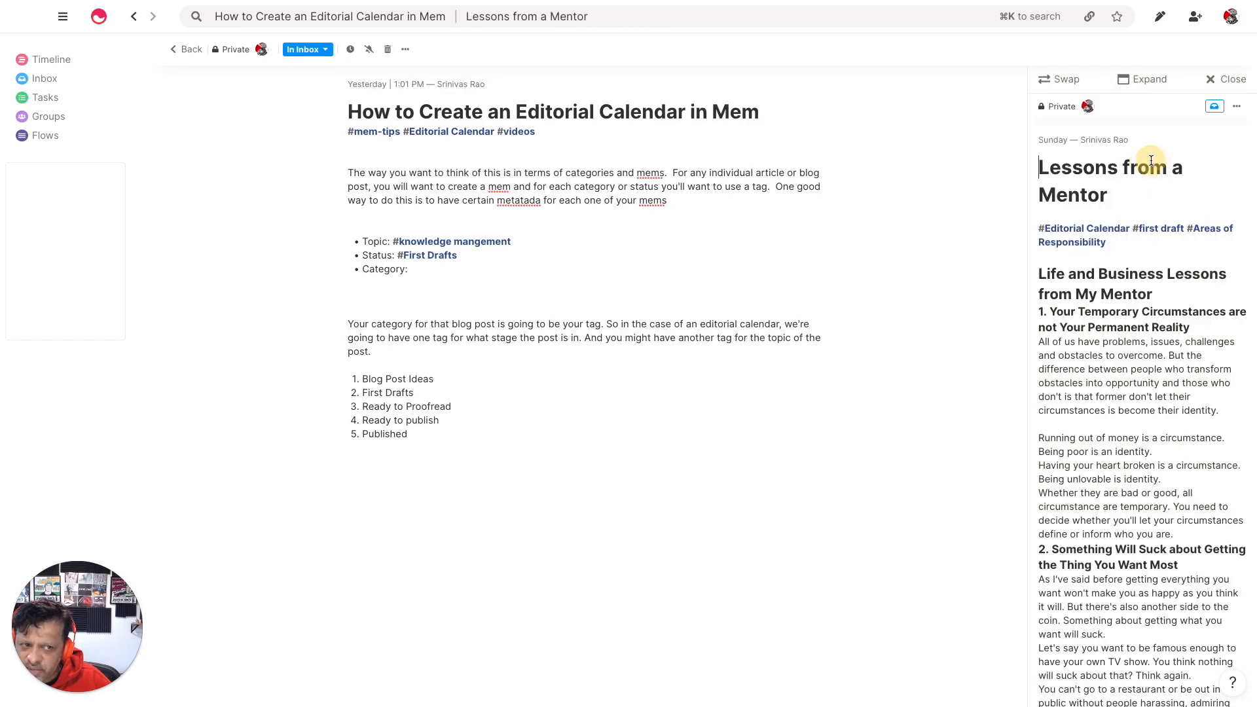
scroll(down, 3)
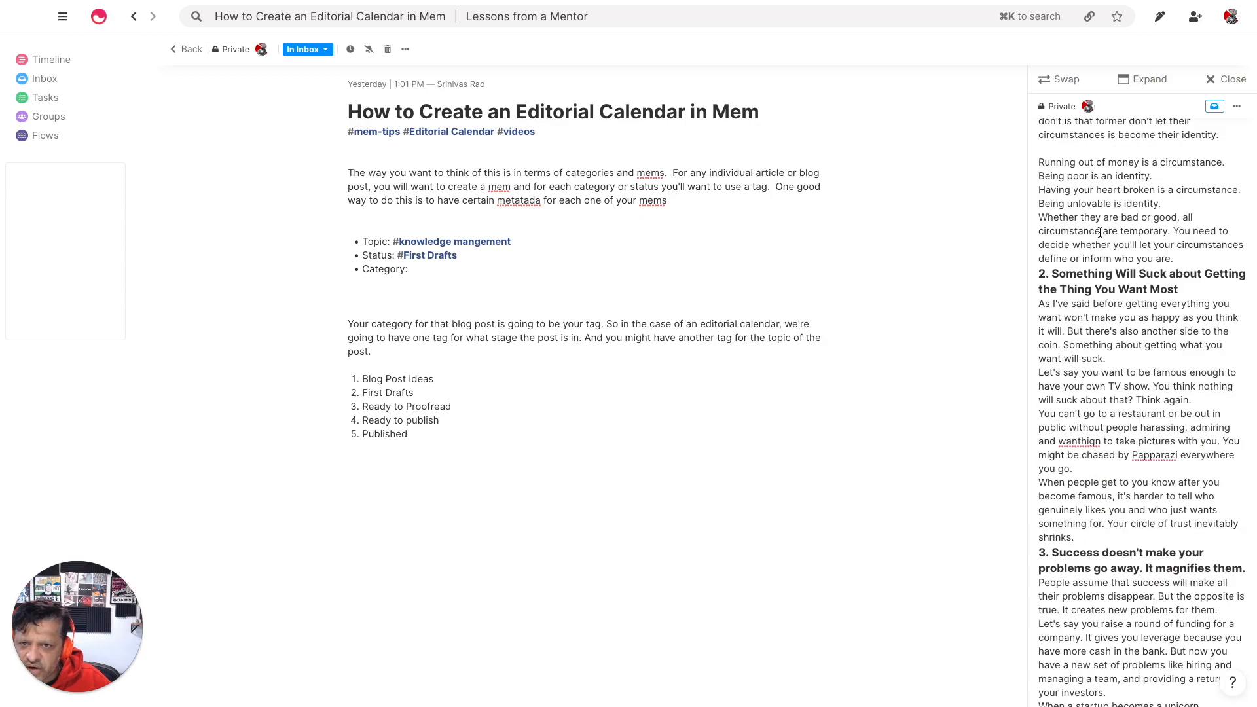
scroll(down, 3)
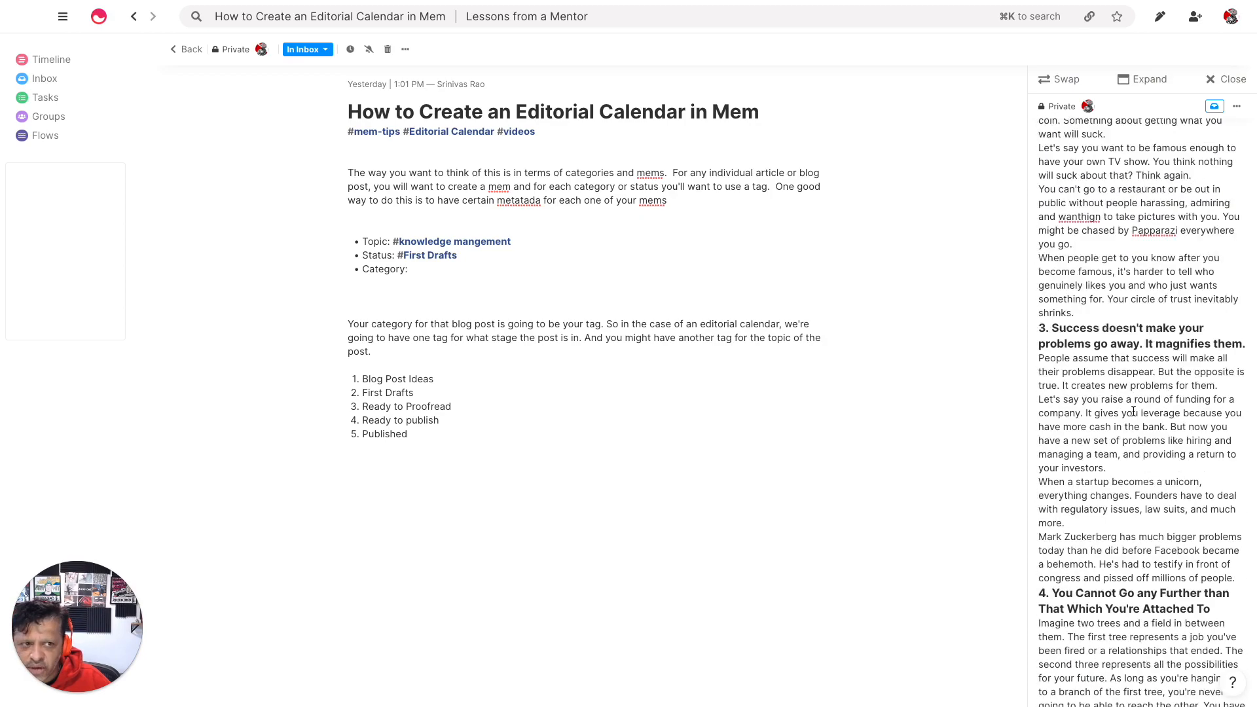
scroll(down, 3)
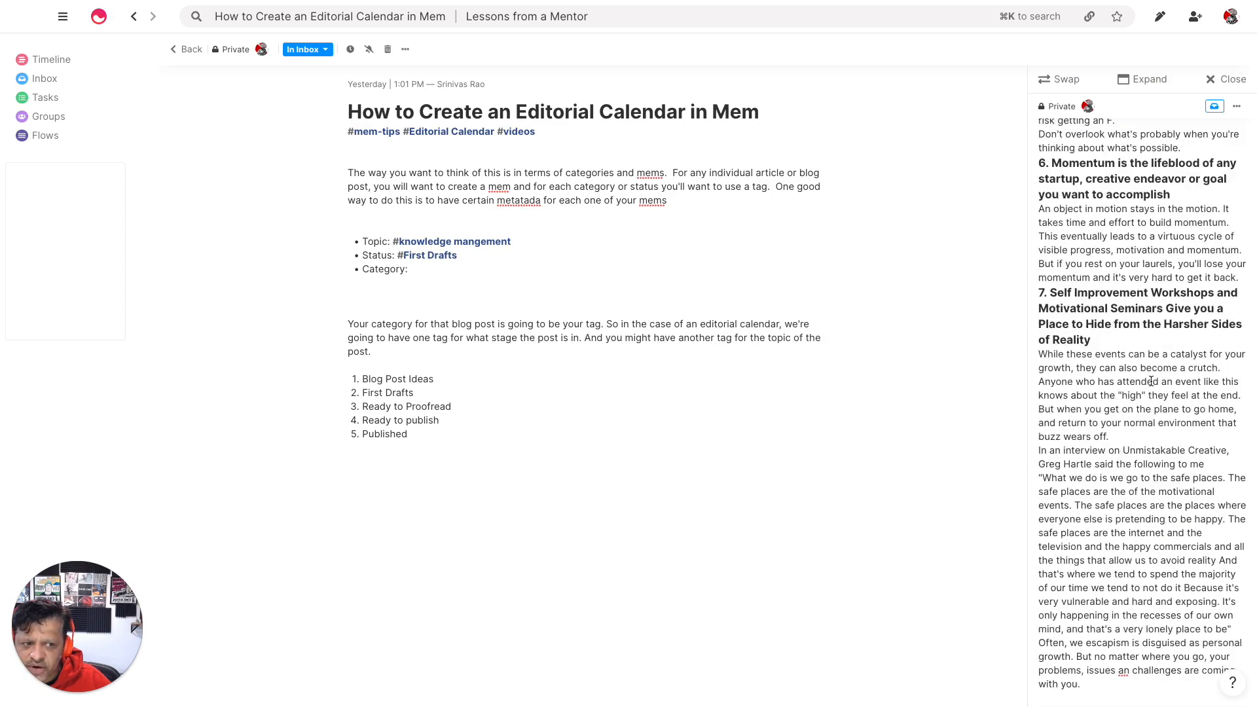
scroll(up, 3)
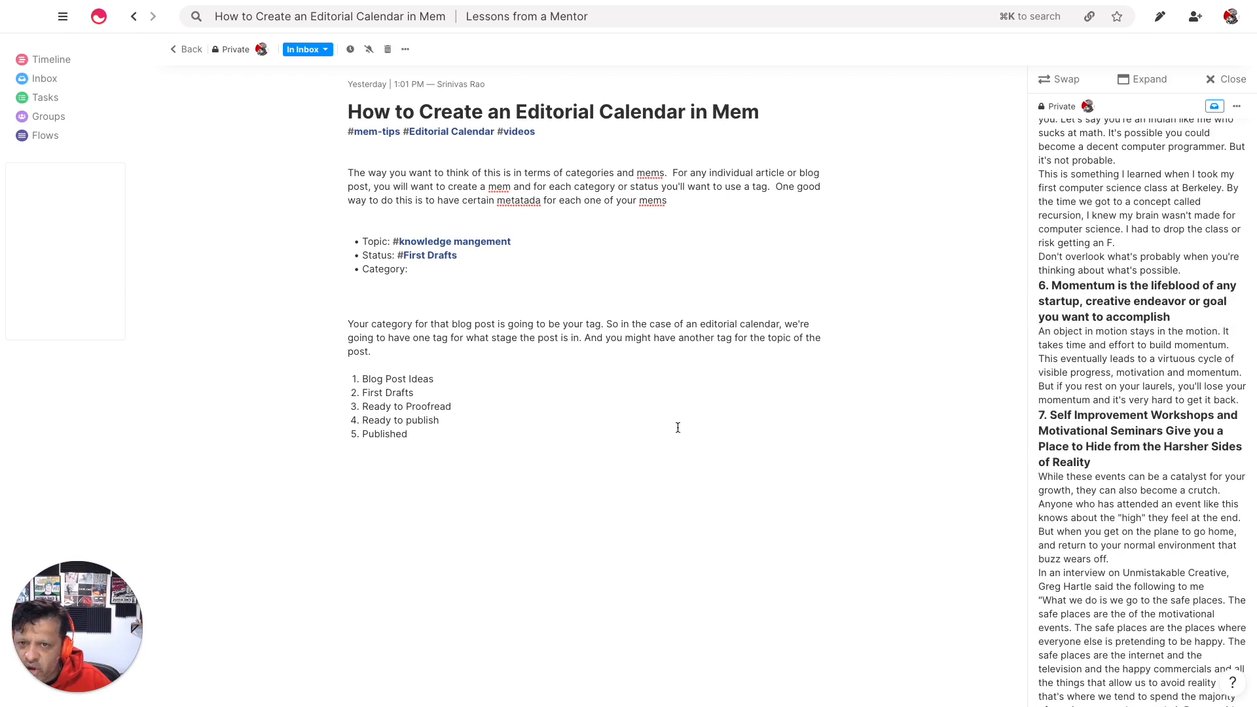
mouse_move(696, 411)
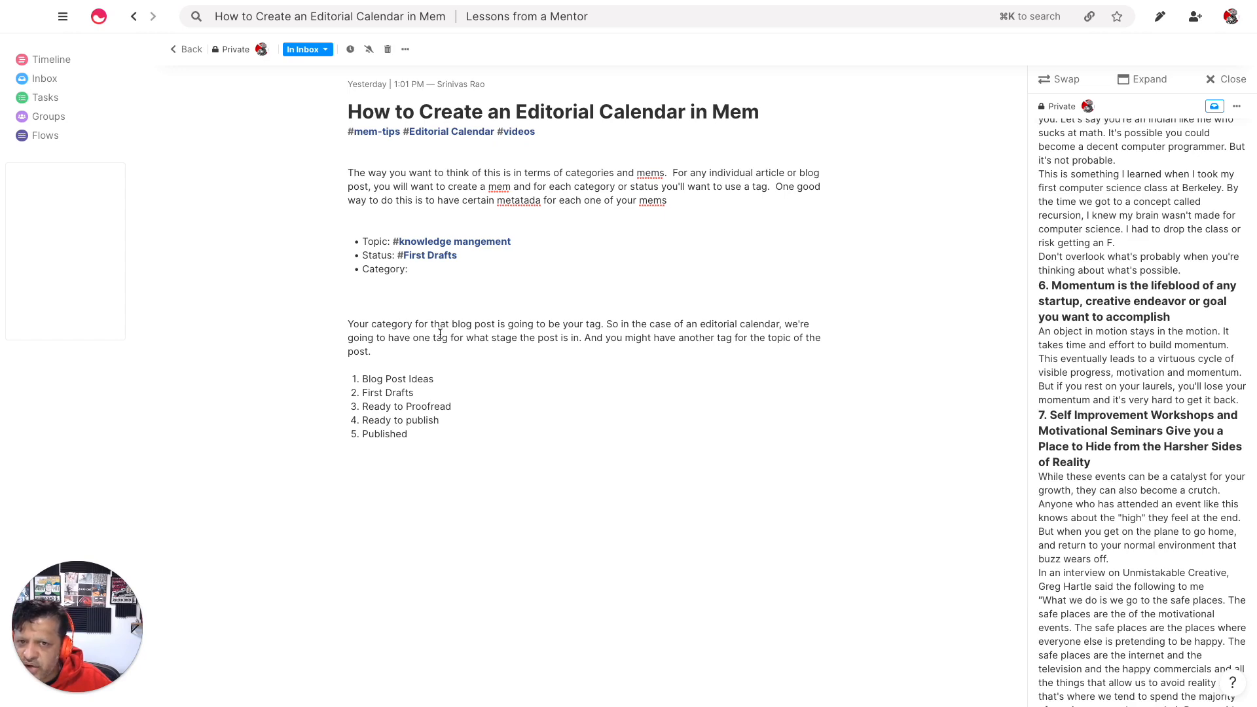
mouse_move(514, 255)
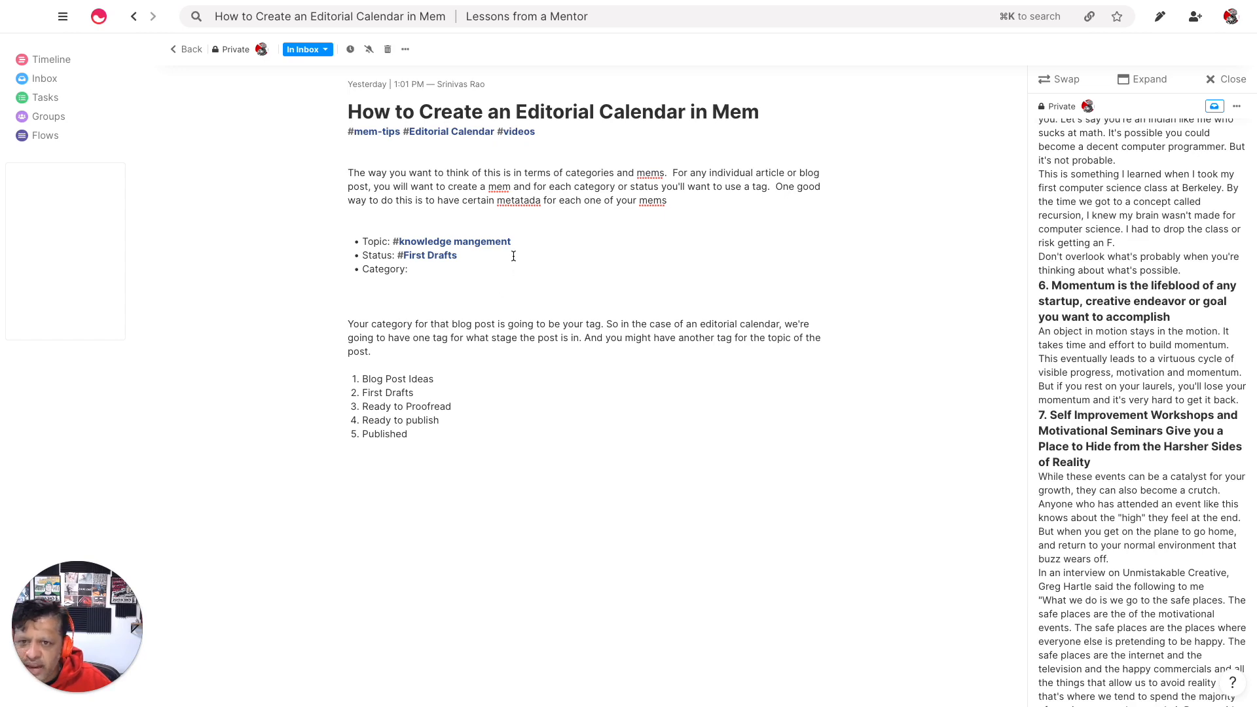